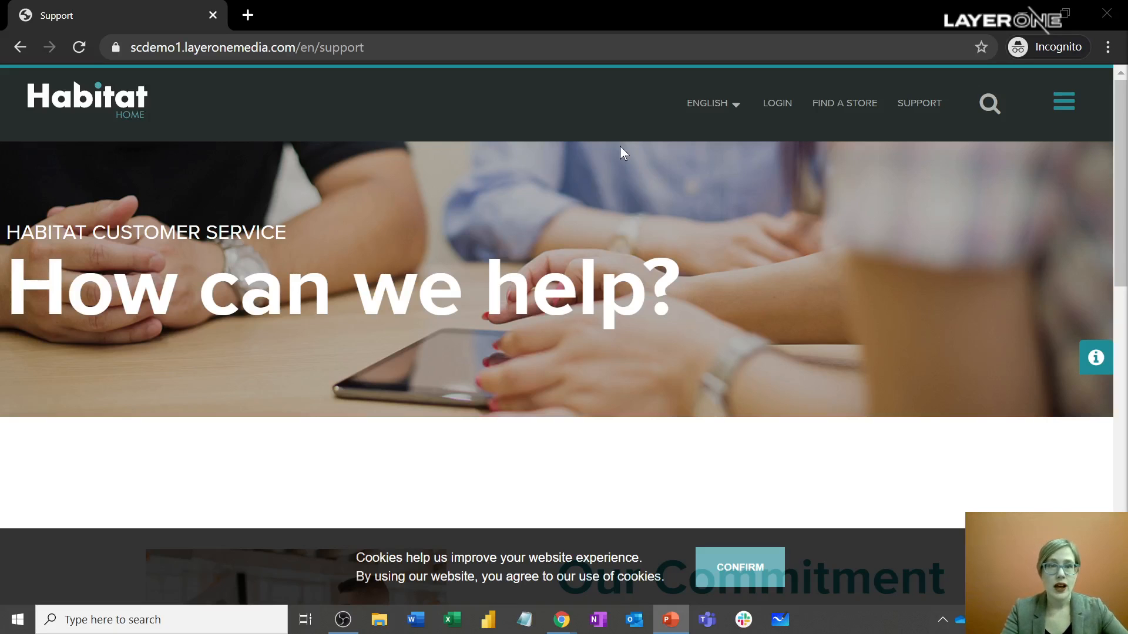
mouse_move(811, 156)
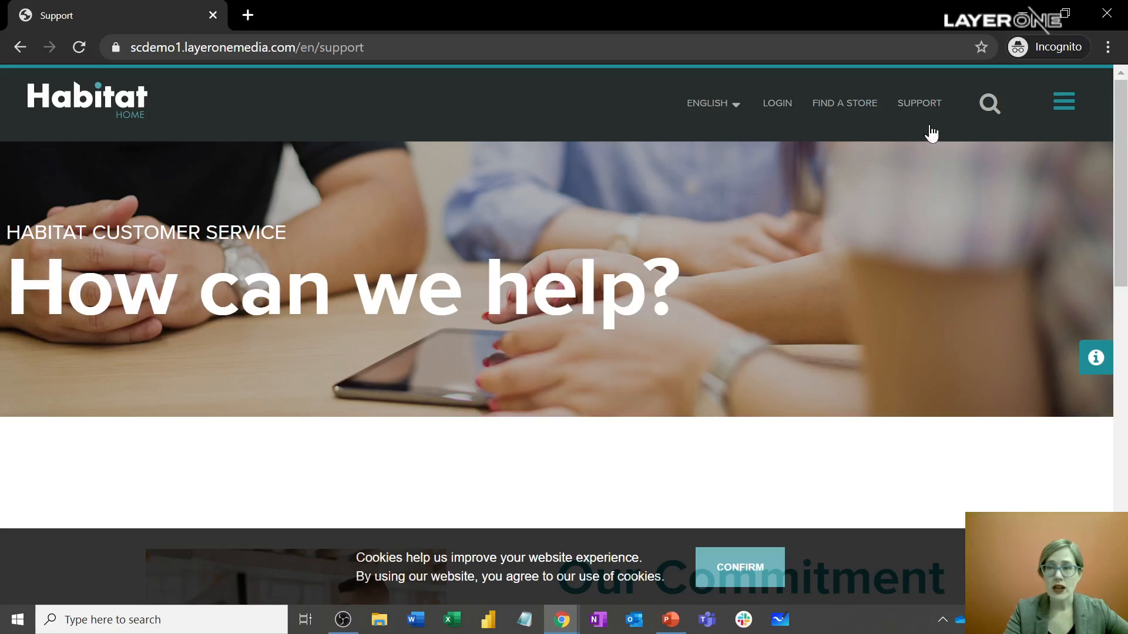
Scroll the Launchpad to find the Forms tile under Marketing Applications.
scroll("down", 3)
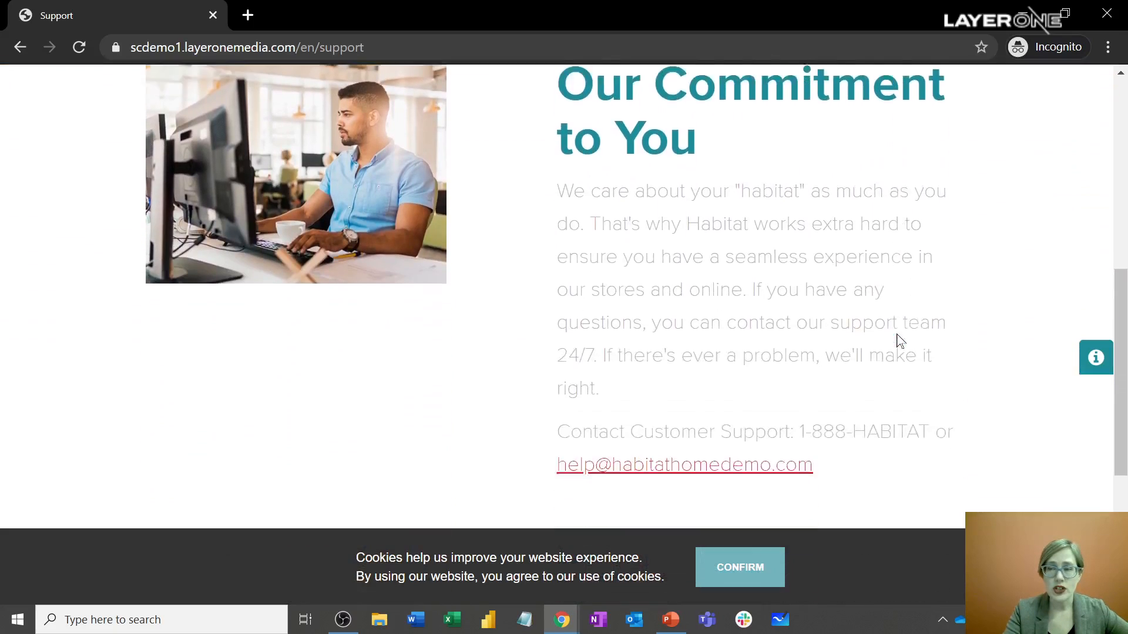
scroll("up", 3)
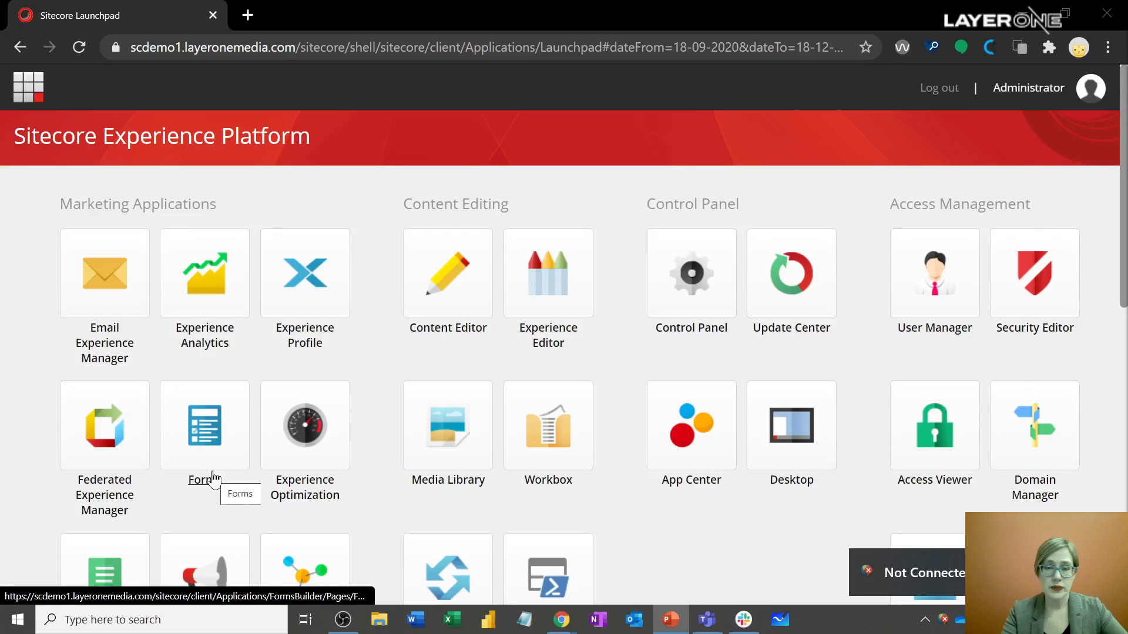
mouse_move(447, 317)
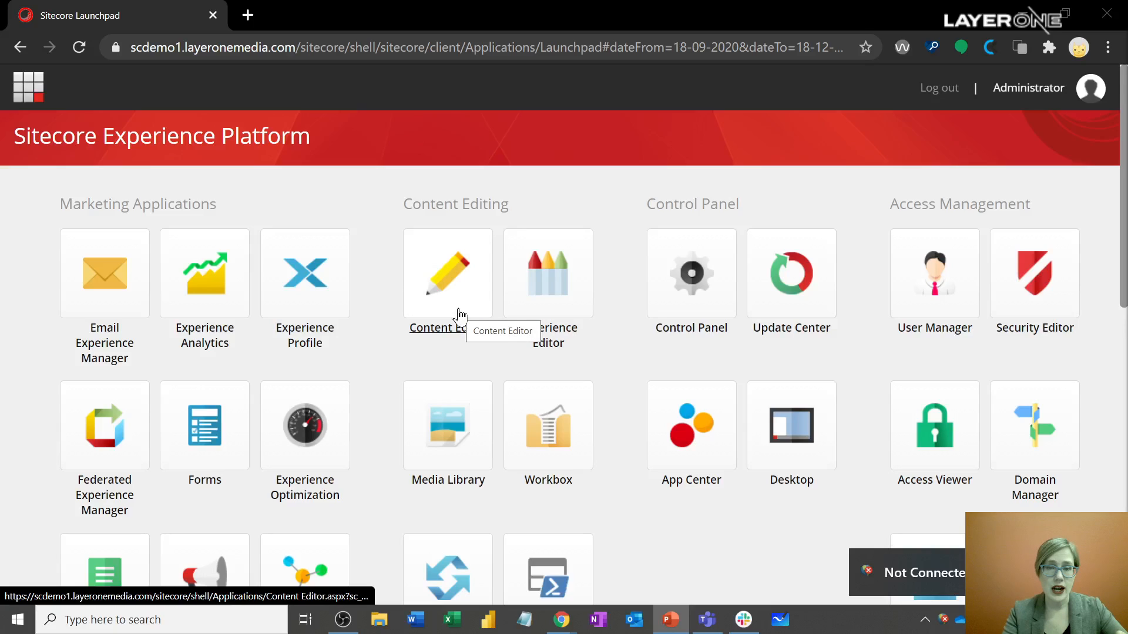
mouse_move(204, 425)
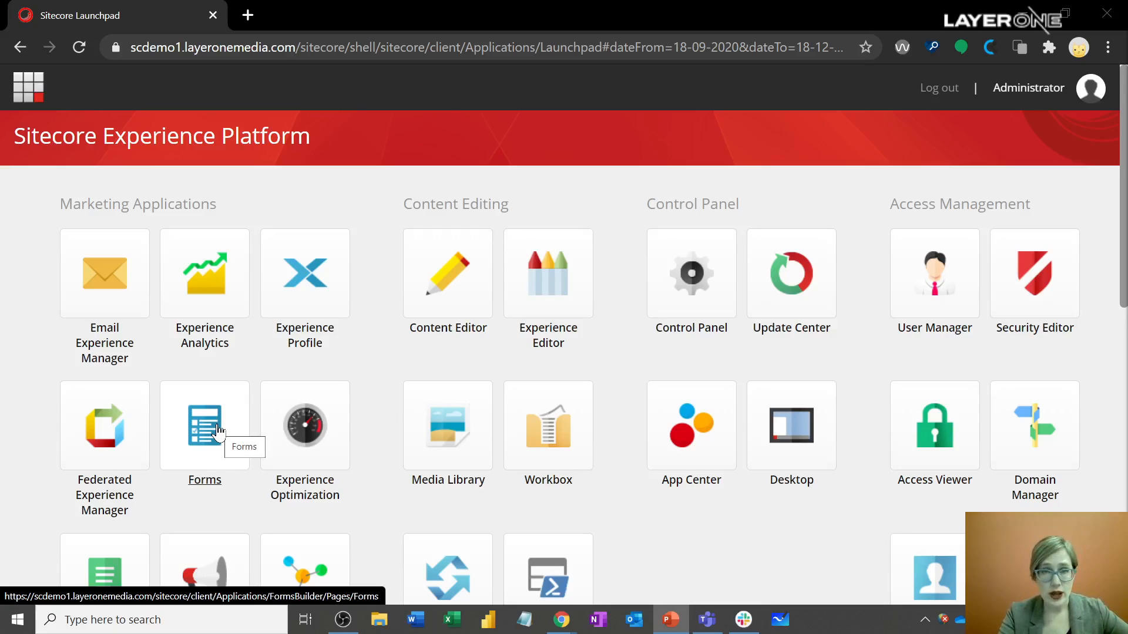
mouse_move(238, 383)
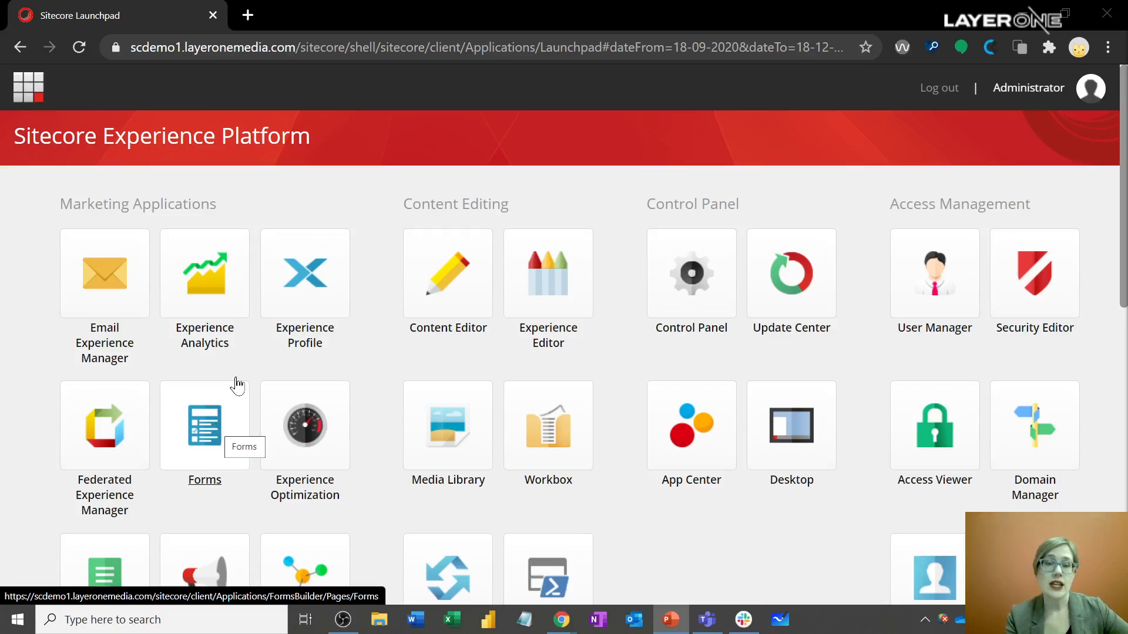
mouse_move(448, 327)
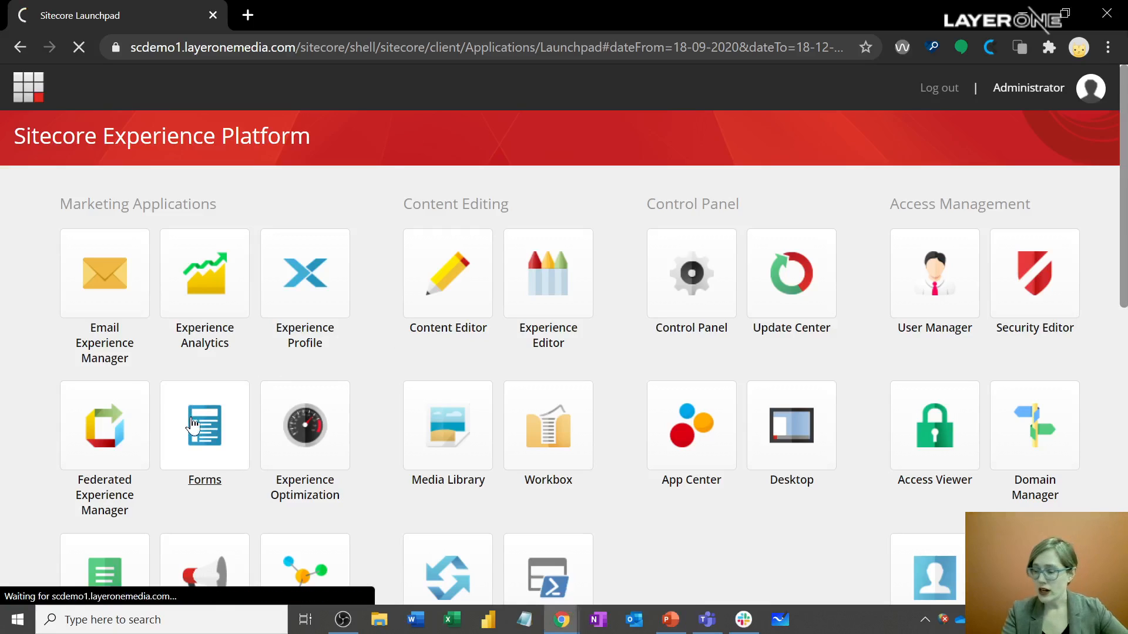
Launch Forms and create a new form from the Blank form template.
left_click(204, 425)
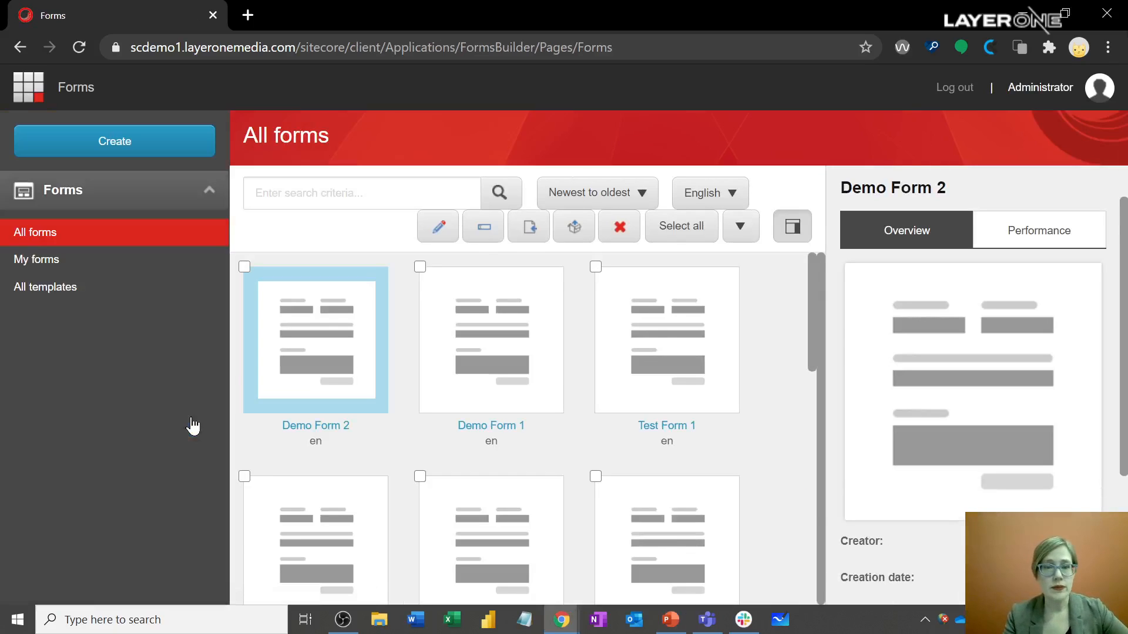
mouse_move(114, 141)
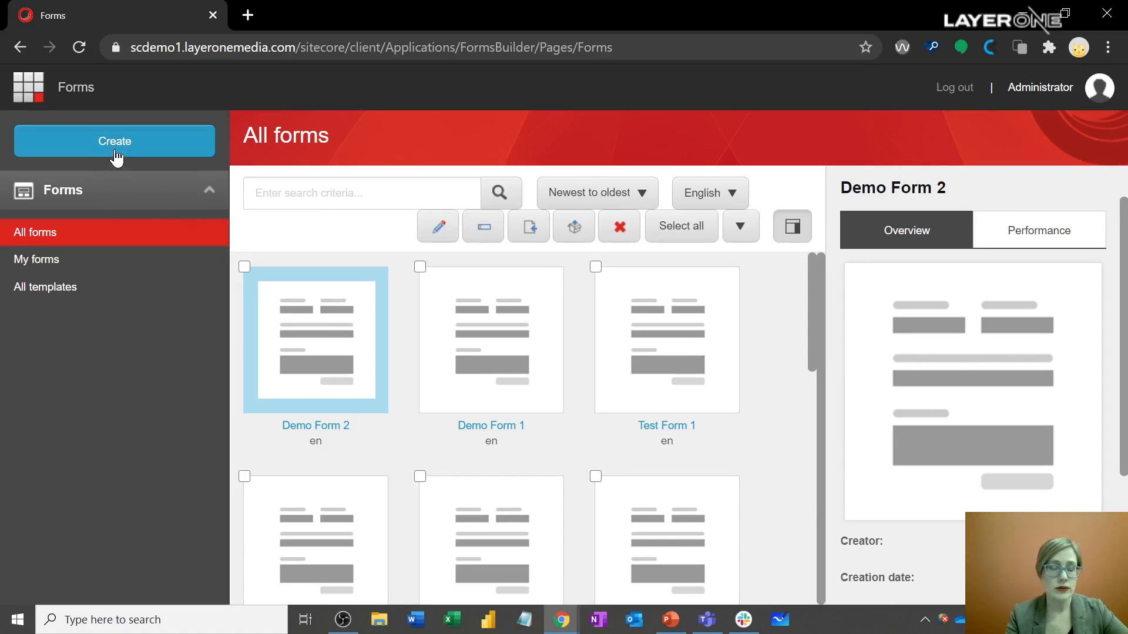
left_click(114, 141)
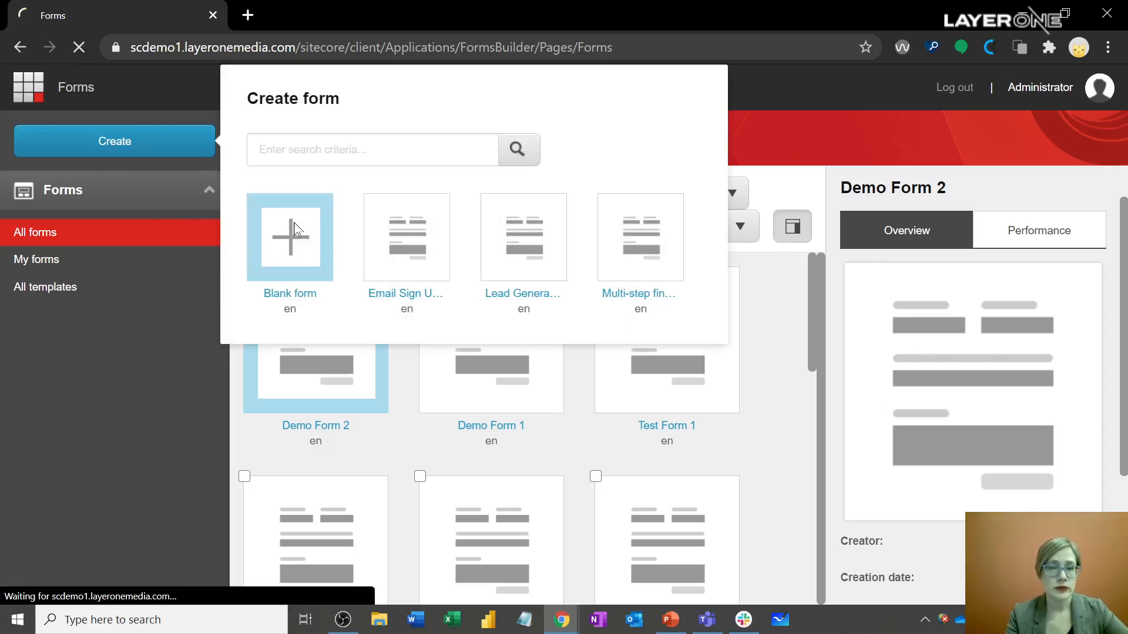
left_click(290, 238)
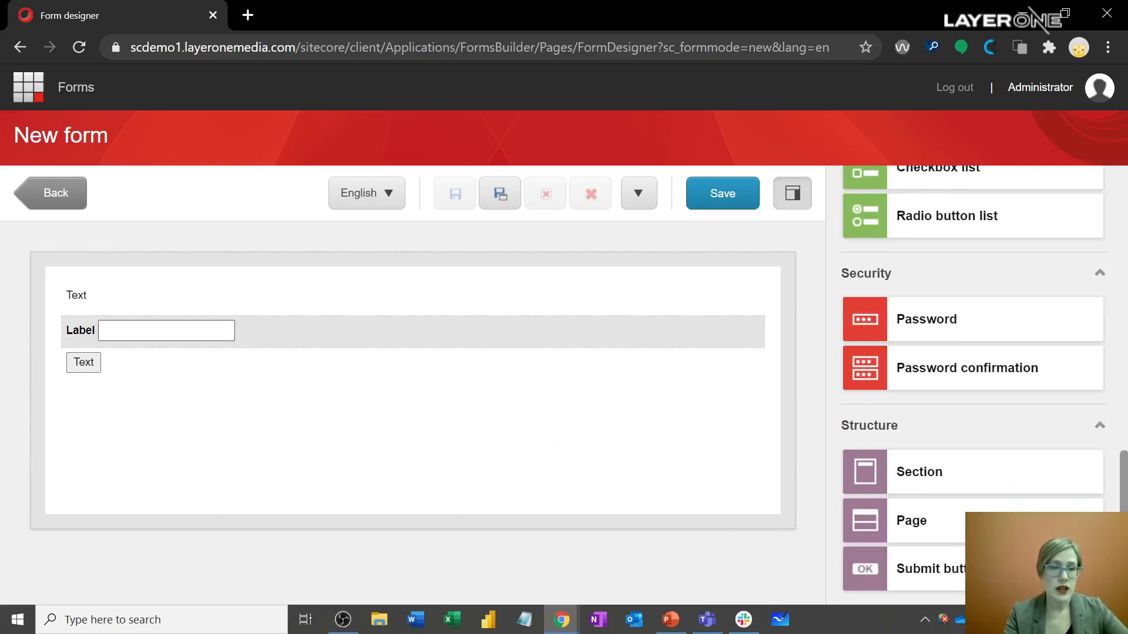
Change the text line to Title, label the field Email, and show the submit button's actions.
left_click(413, 300)
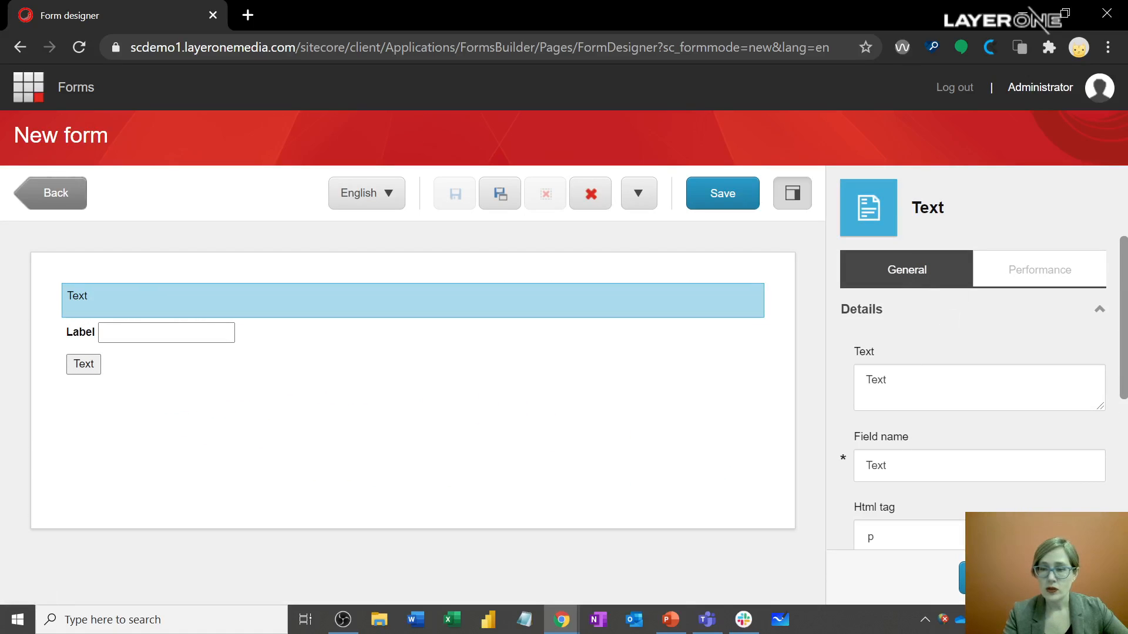
left_click(978, 388)
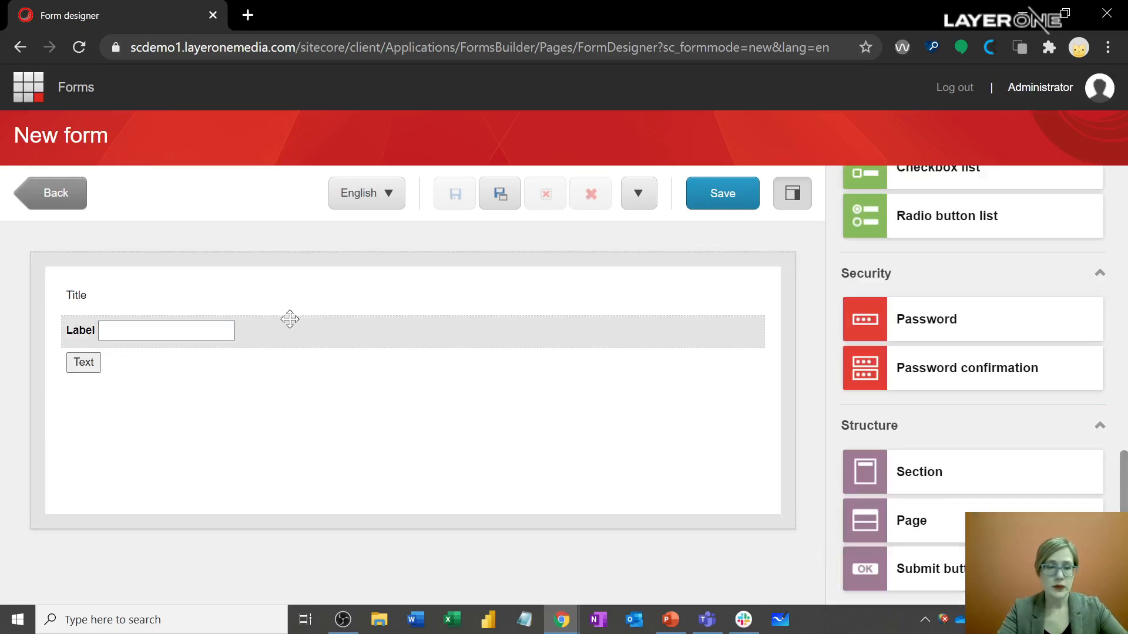
mouse_move(565, 322)
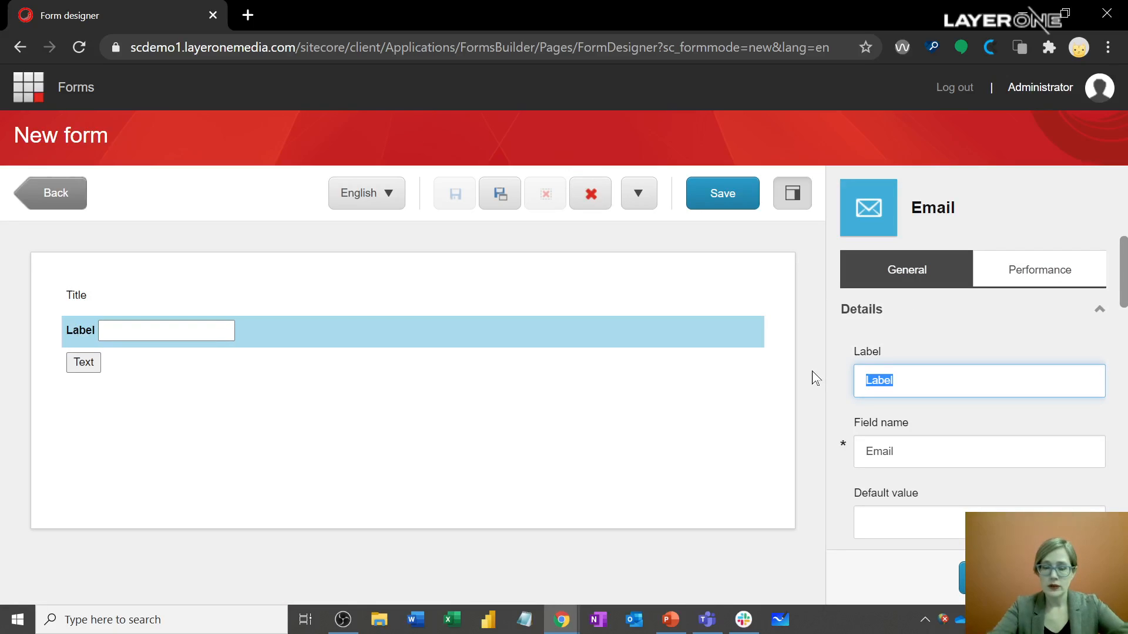
type("Email")
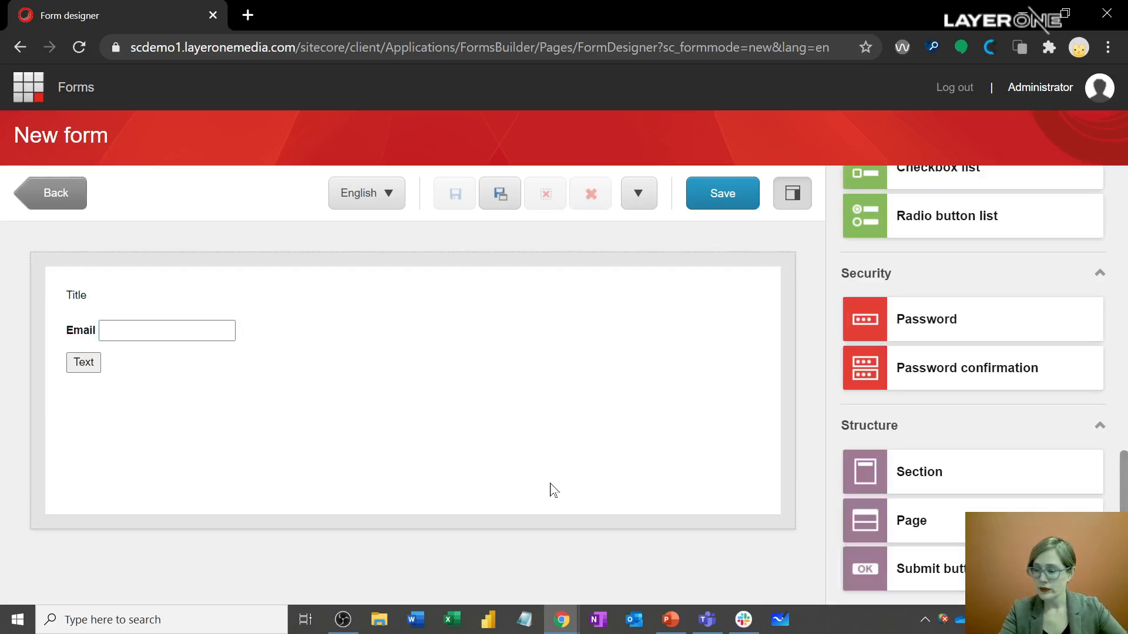
left_click(83, 362)
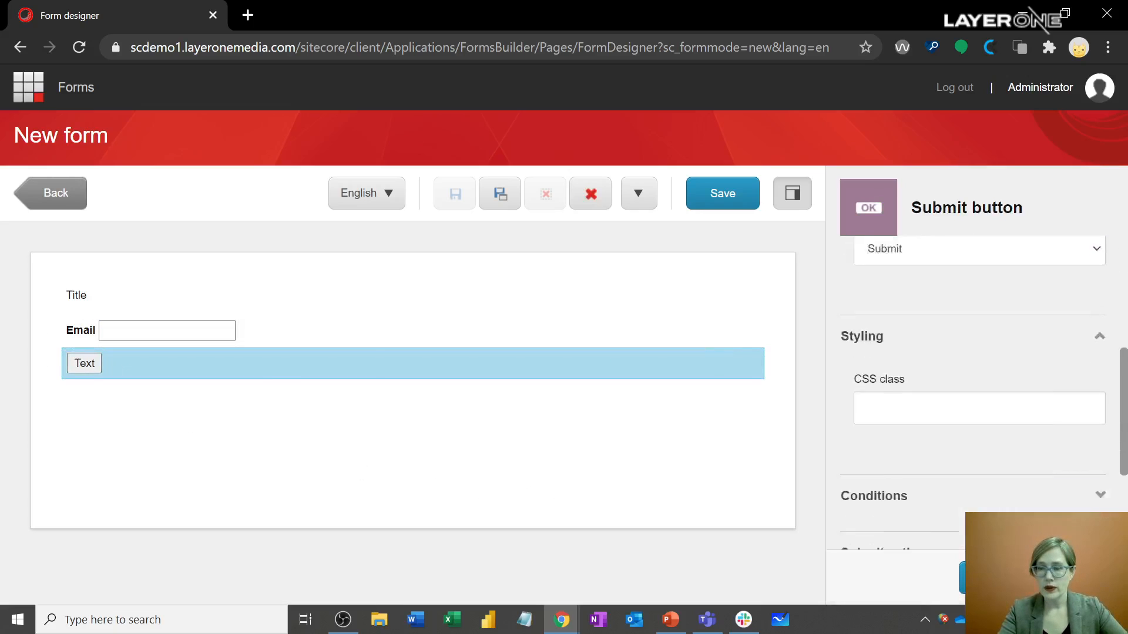
scroll("down", 3)
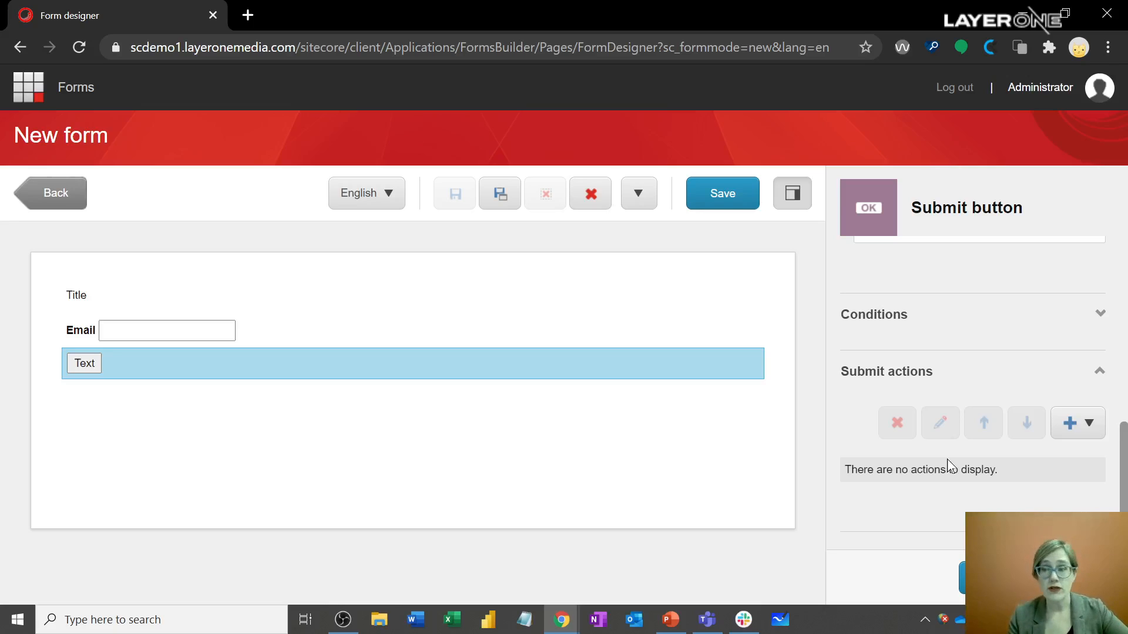
left_click(1070, 423)
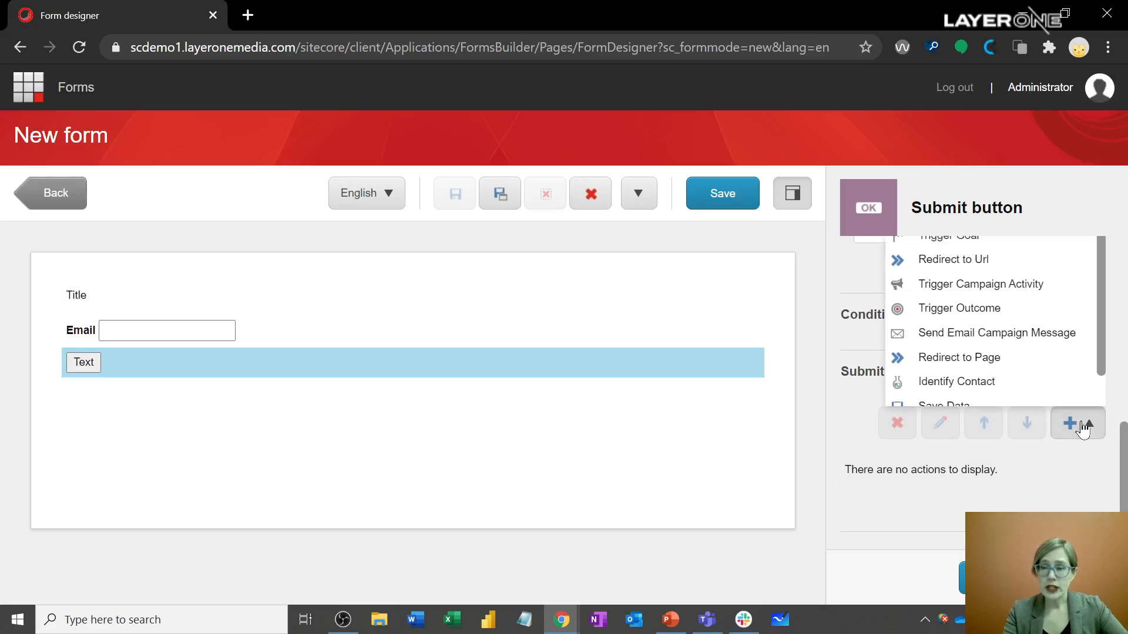
mouse_move(978, 260)
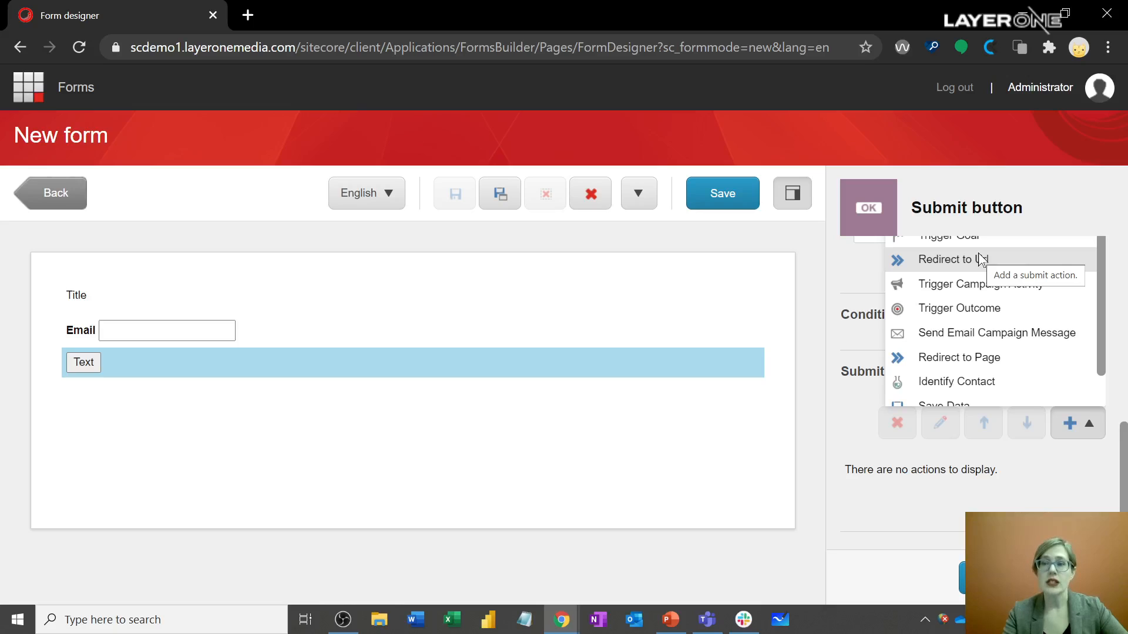
left_click(958, 259)
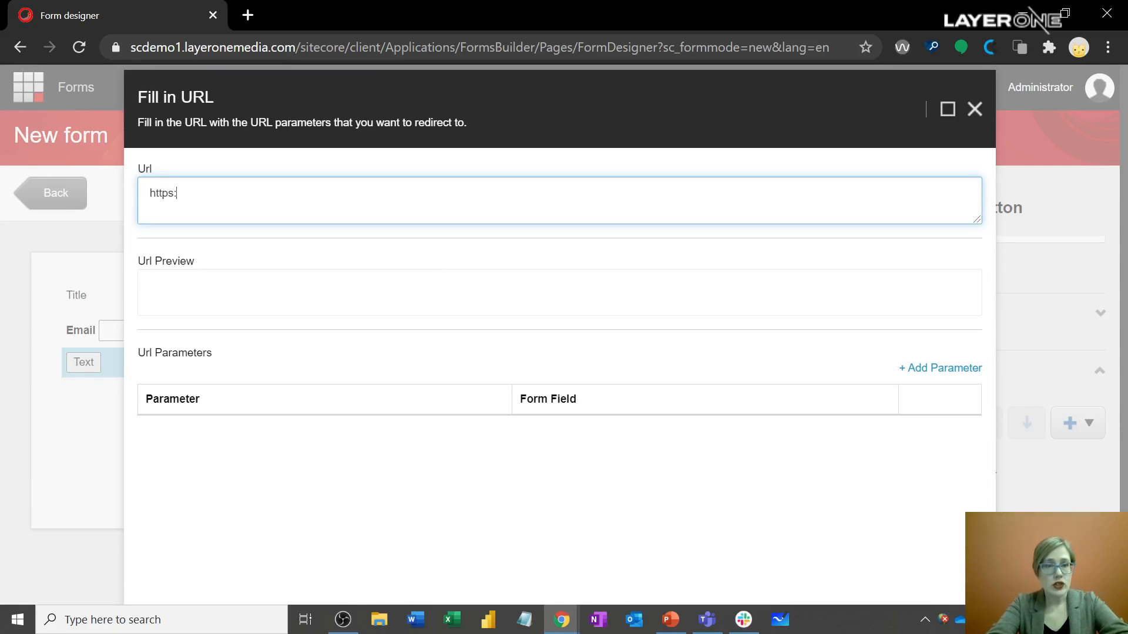
type("//www.")
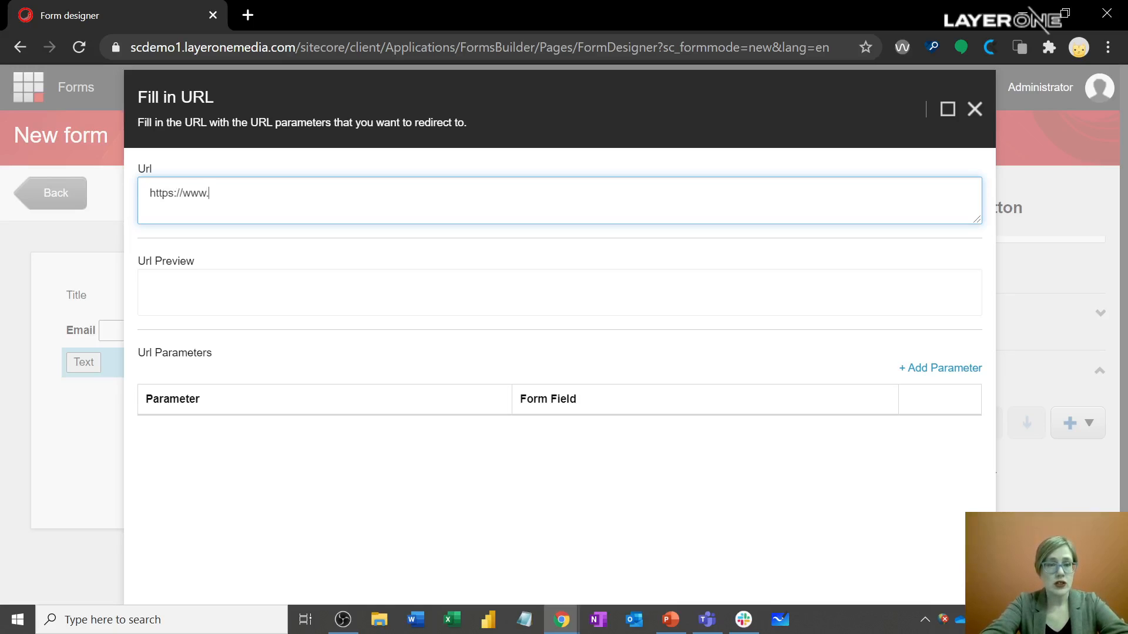
type("layeronemedia.com")
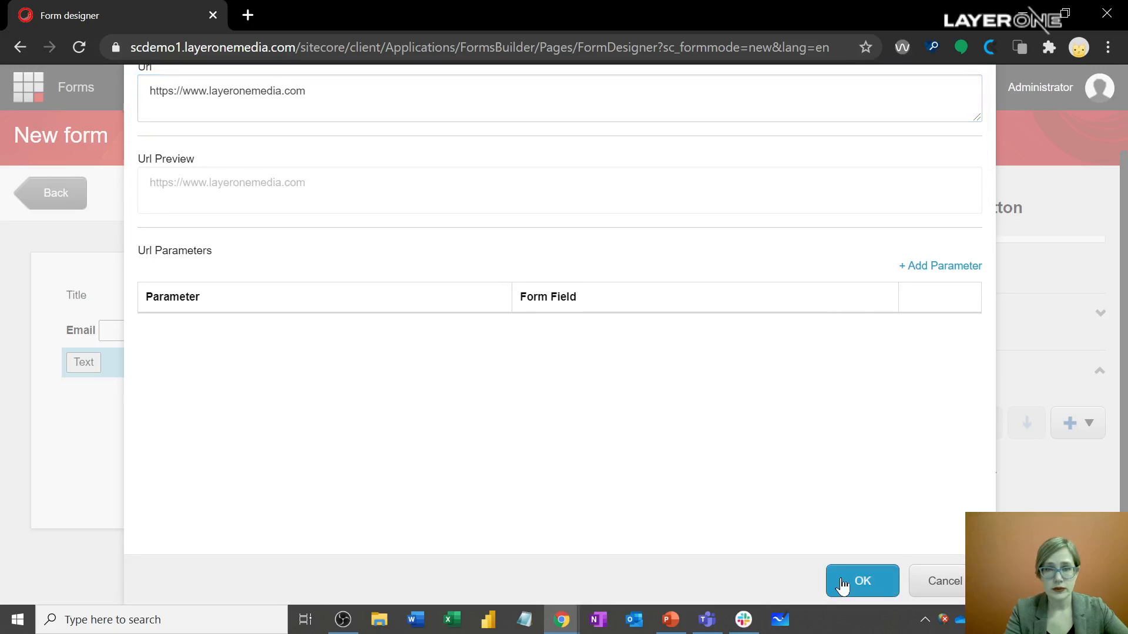
left_click(861, 581)
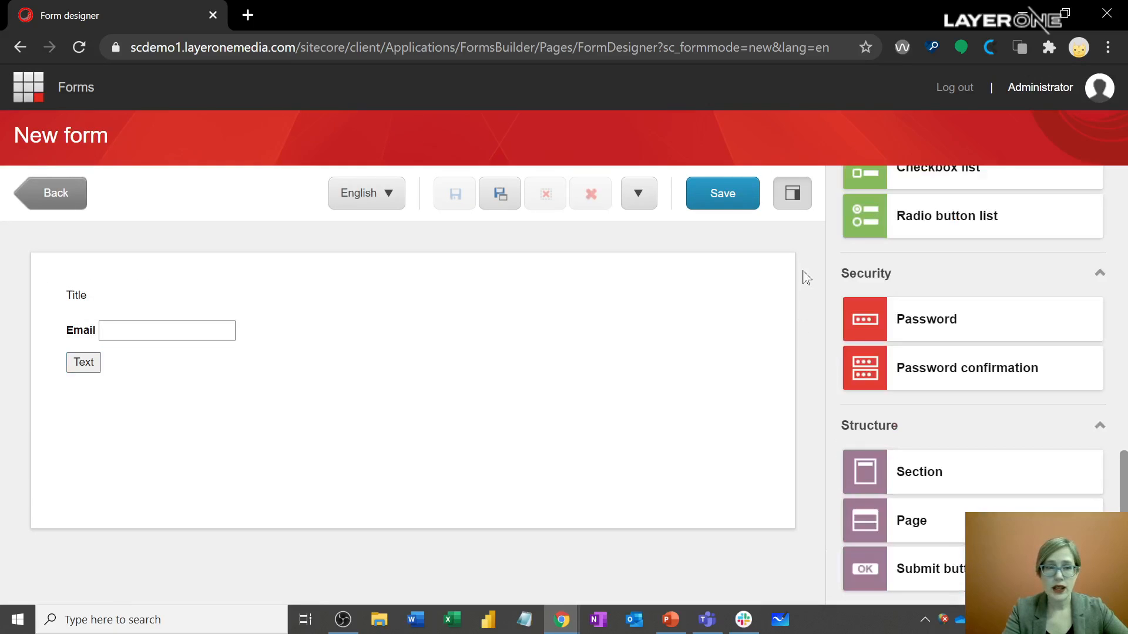
Save the form as 'Demo Test Form 1' under /sitecore/Forms.
left_click(499, 192)
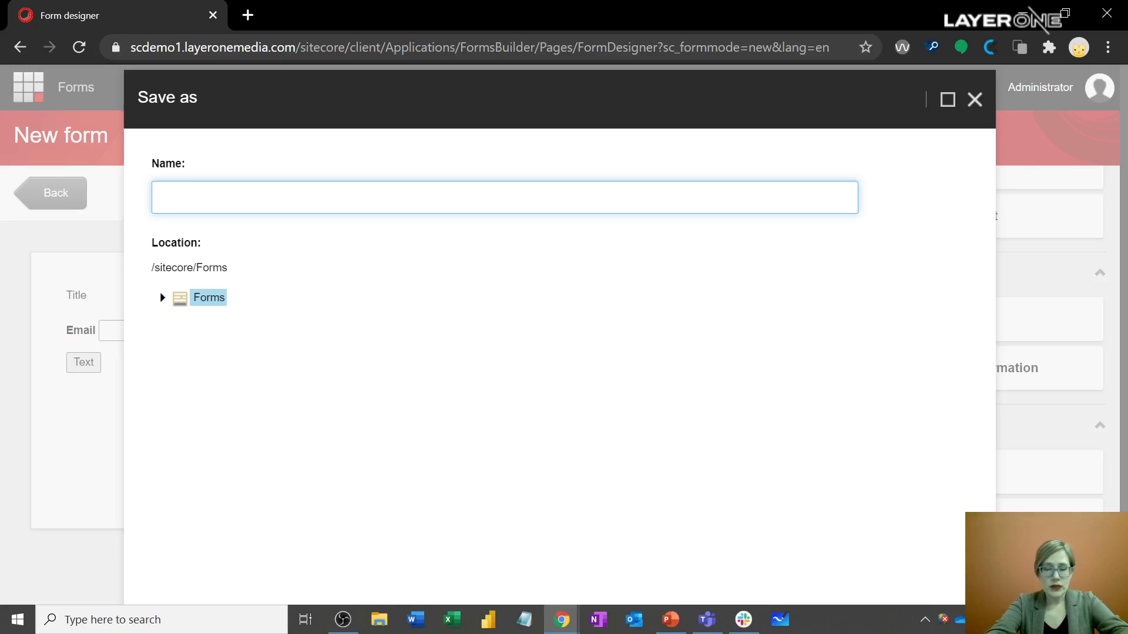
type("Test")
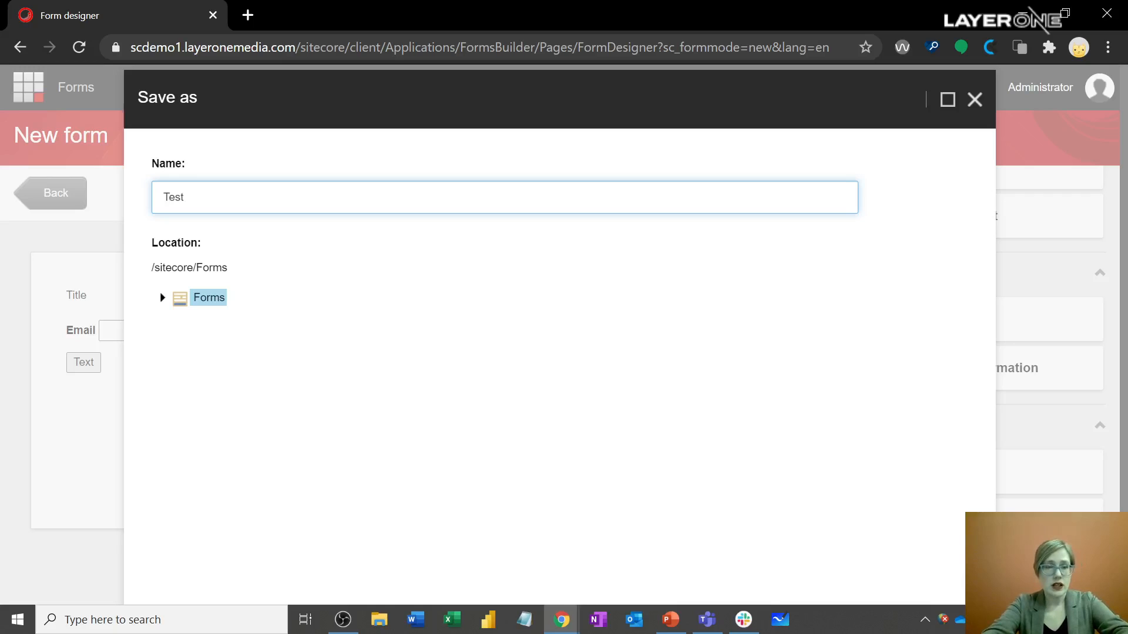
type("Form")
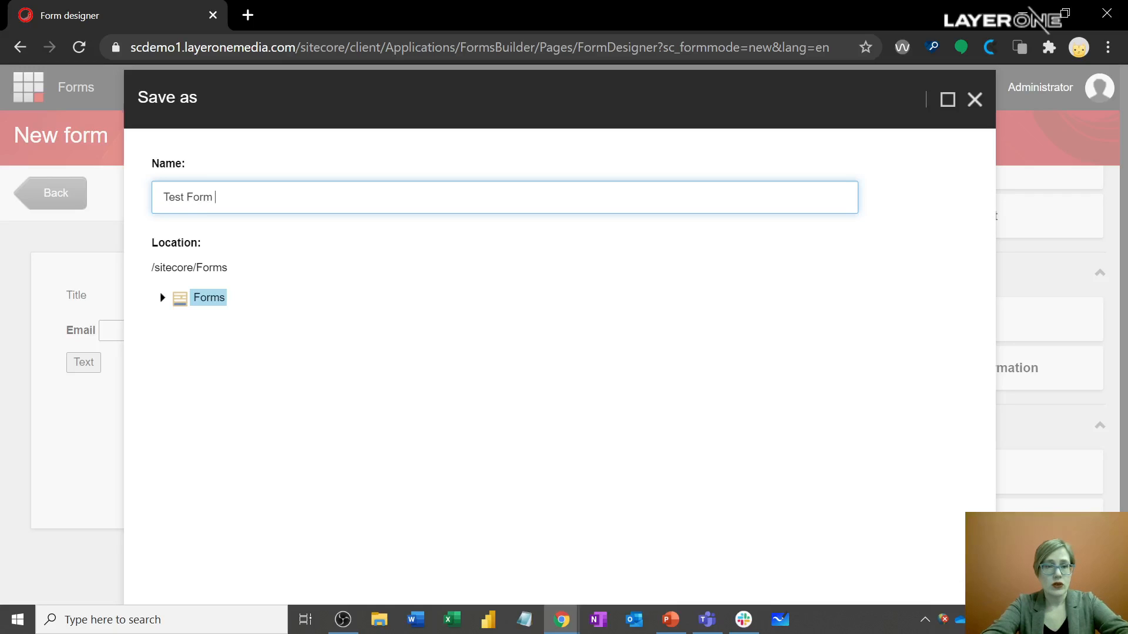
type("1")
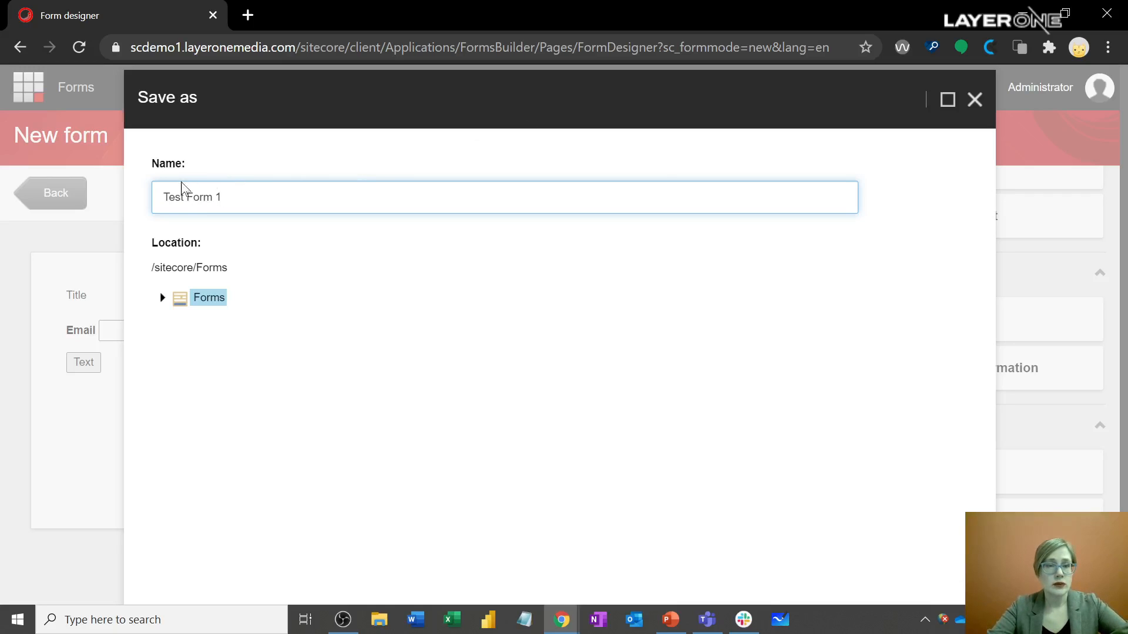
type("Demo")
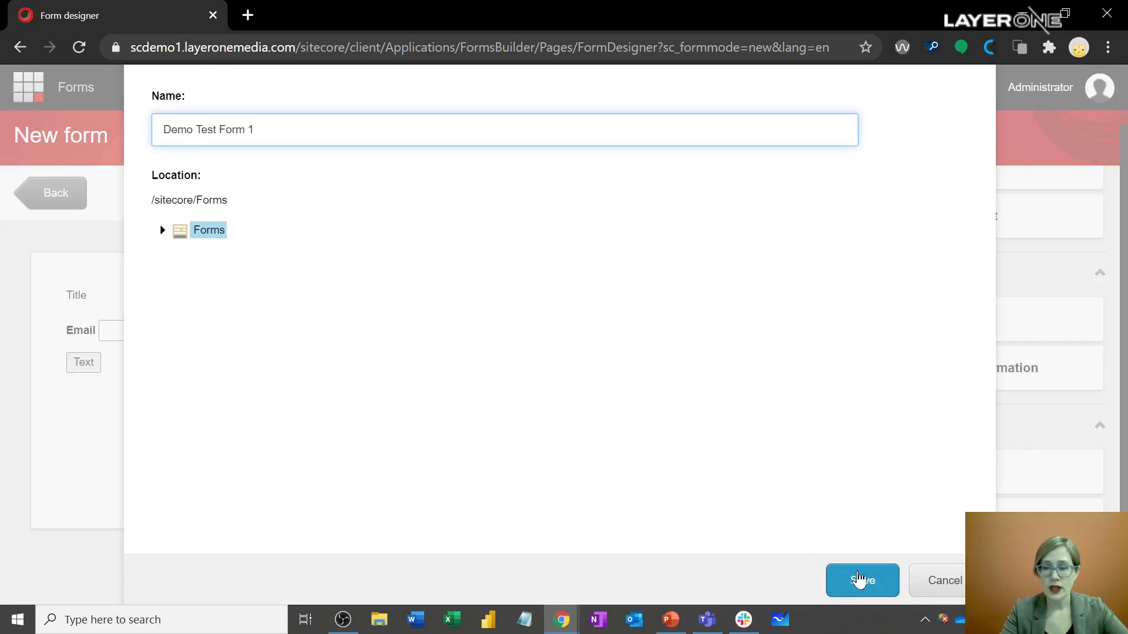
left_click(862, 580)
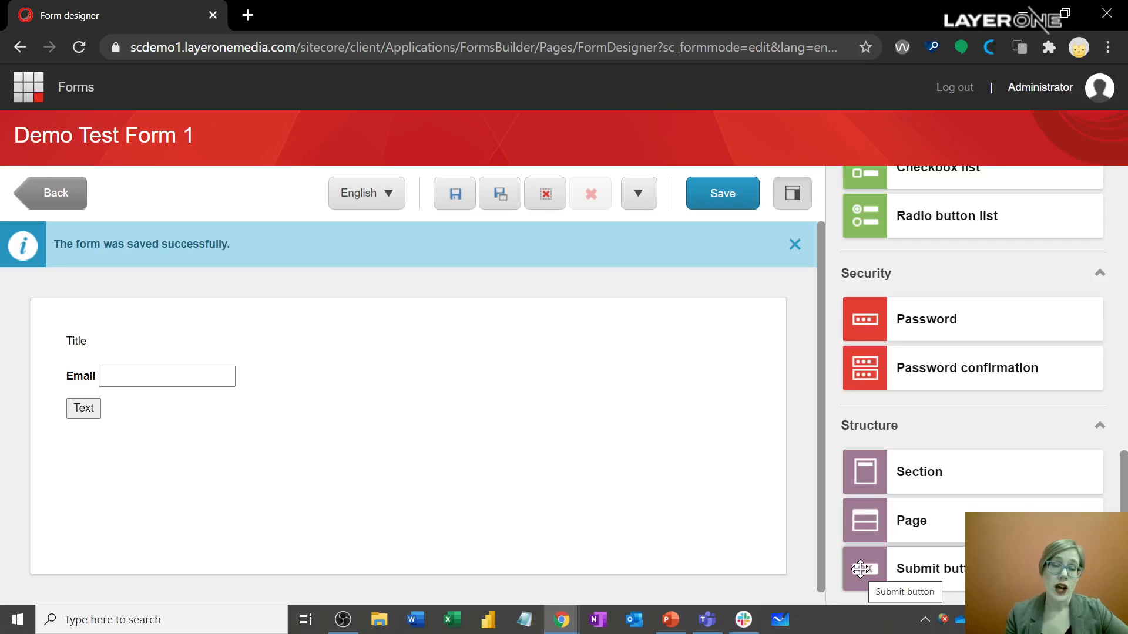
Dismiss the form-saved notice and return to the Launchpad via the Sitecore logo.
left_click(794, 244)
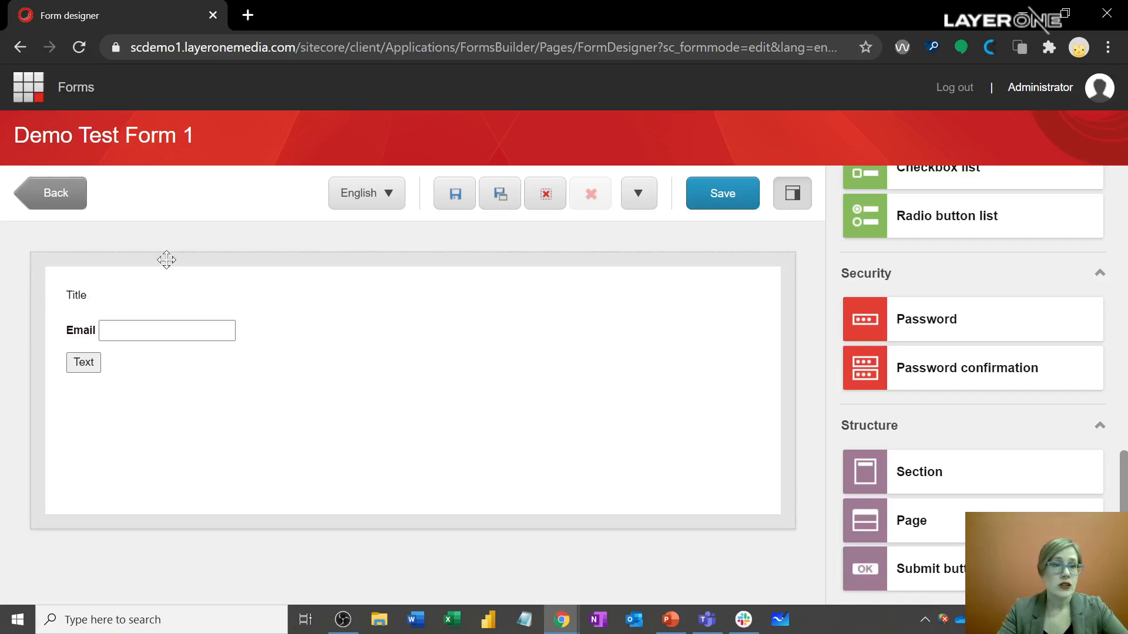
mouse_move(28, 87)
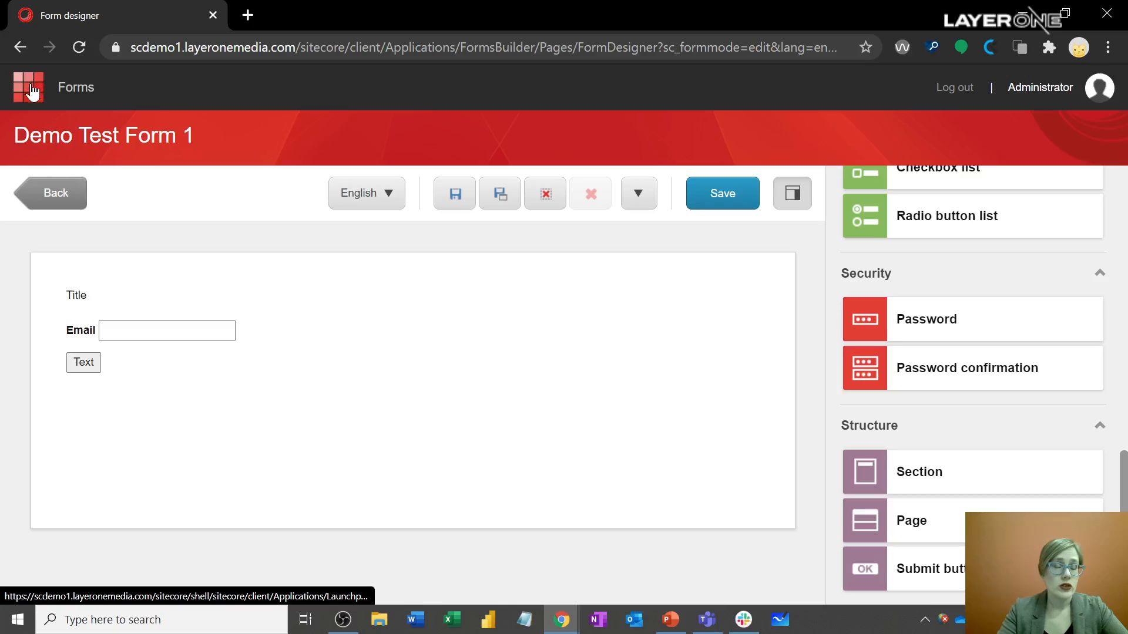
left_click(28, 87)
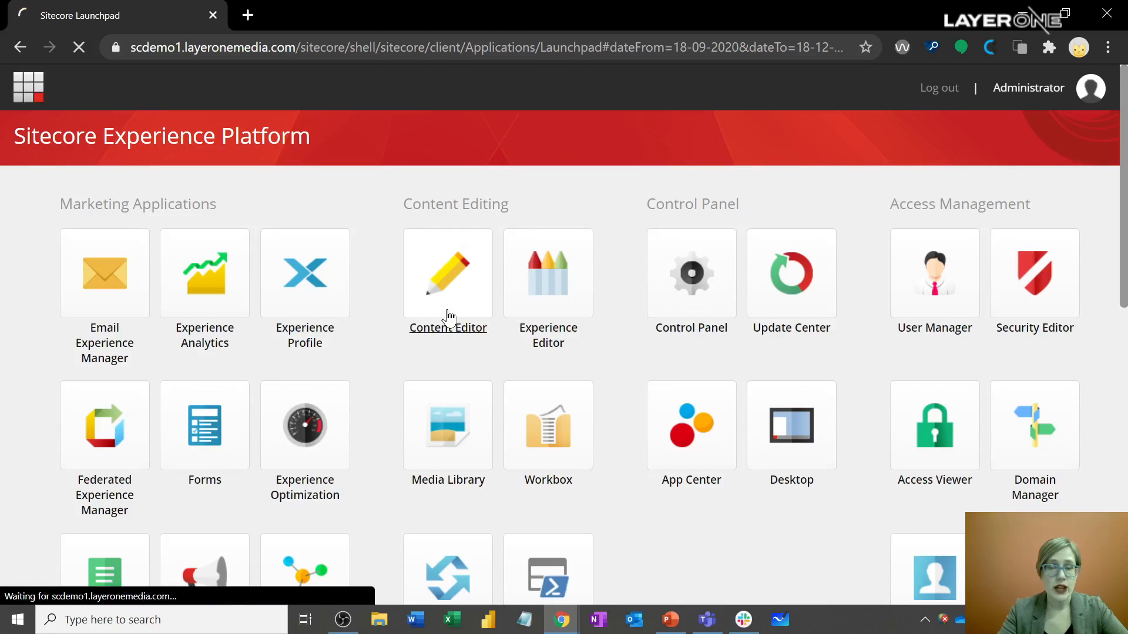
In Content Editor, select Habitat Home > Home > Support and show its Presentation options.
left_click(447, 274)
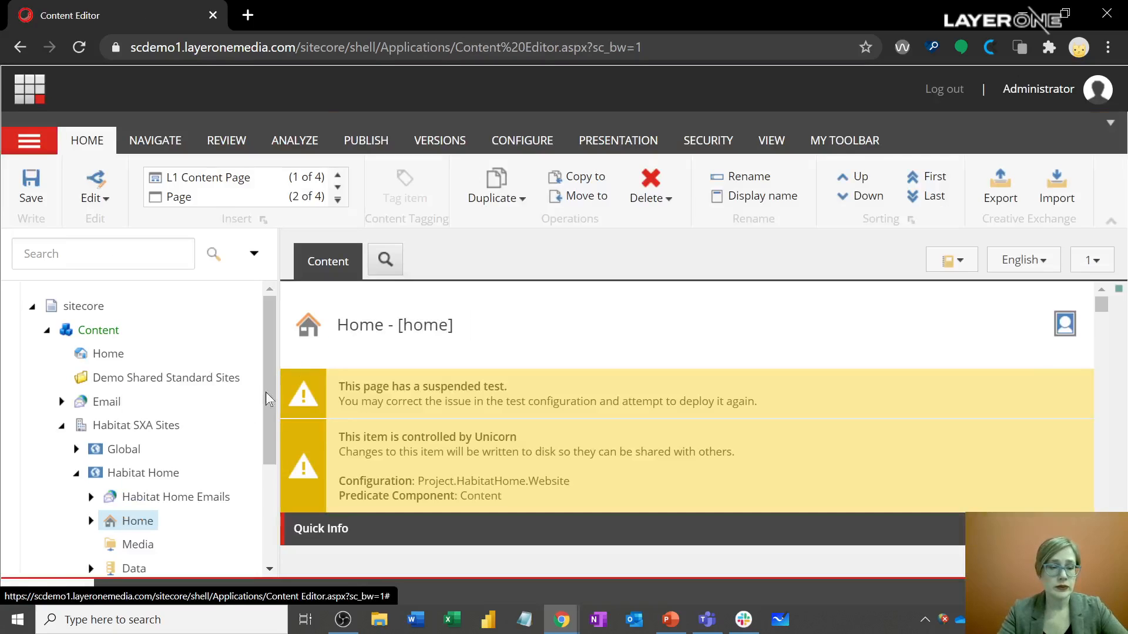
scroll("down", 3)
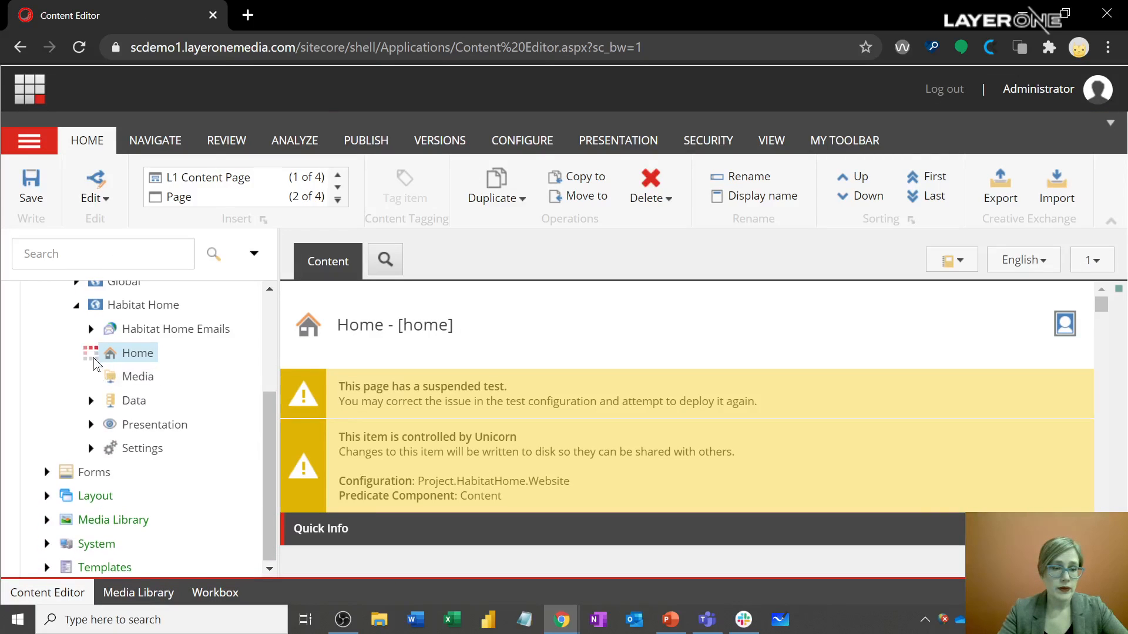
scroll("down", 3)
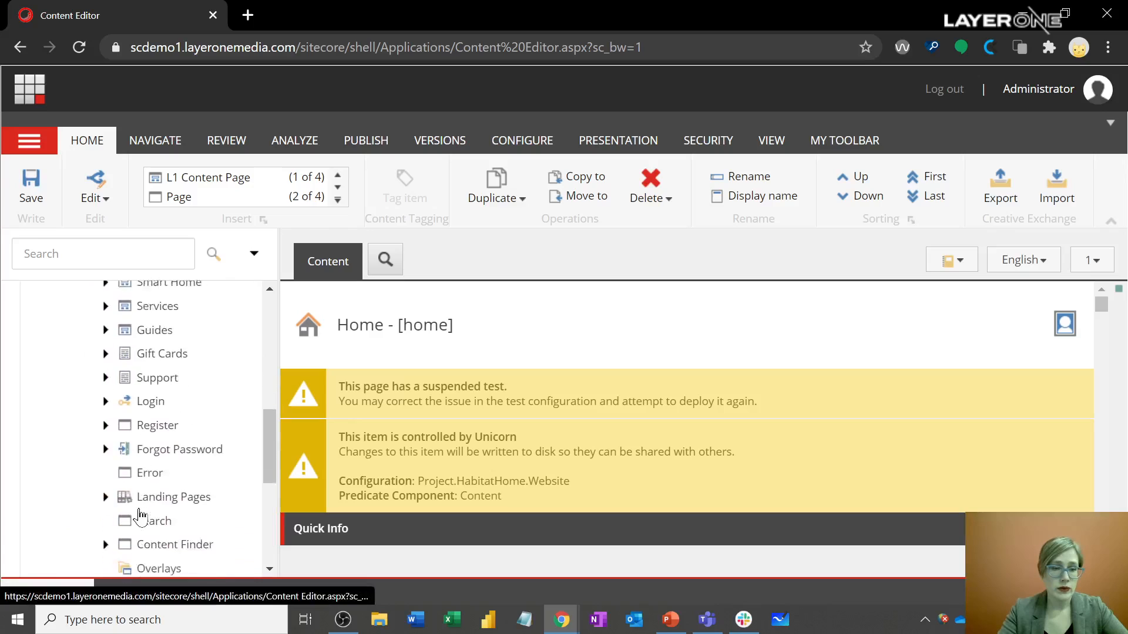
scroll("down", 3)
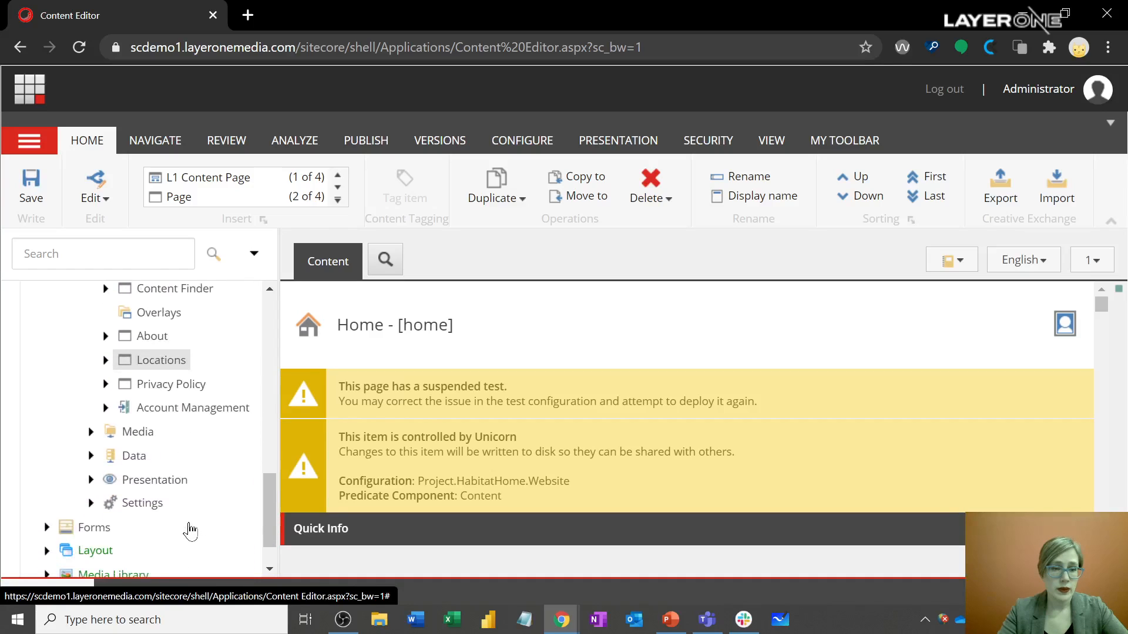
scroll("up", 3)
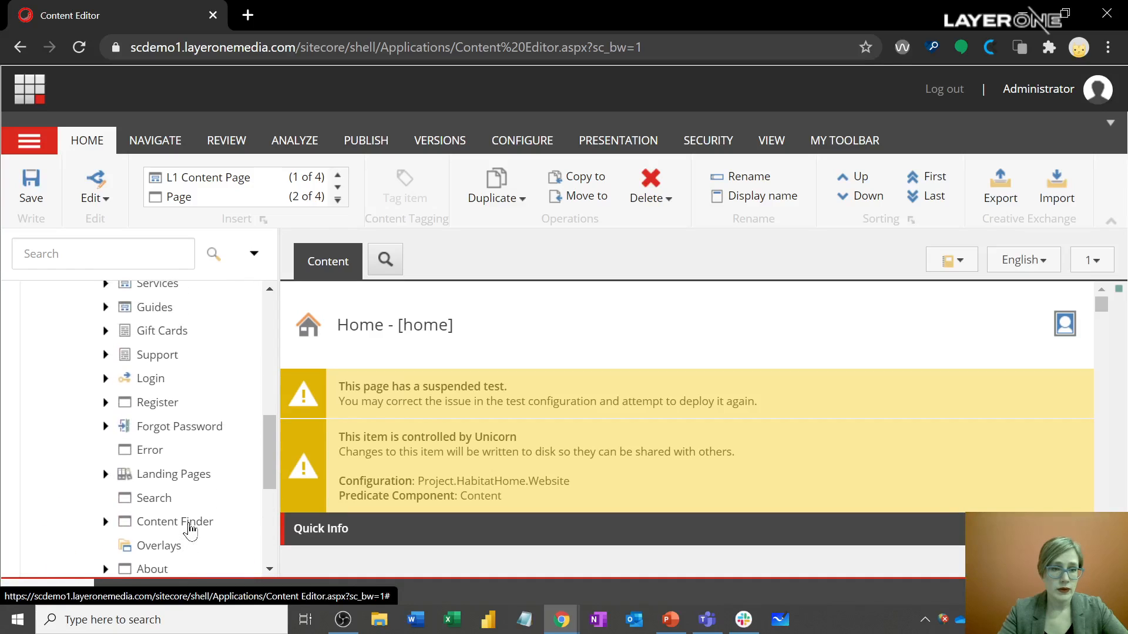
mouse_move(156, 355)
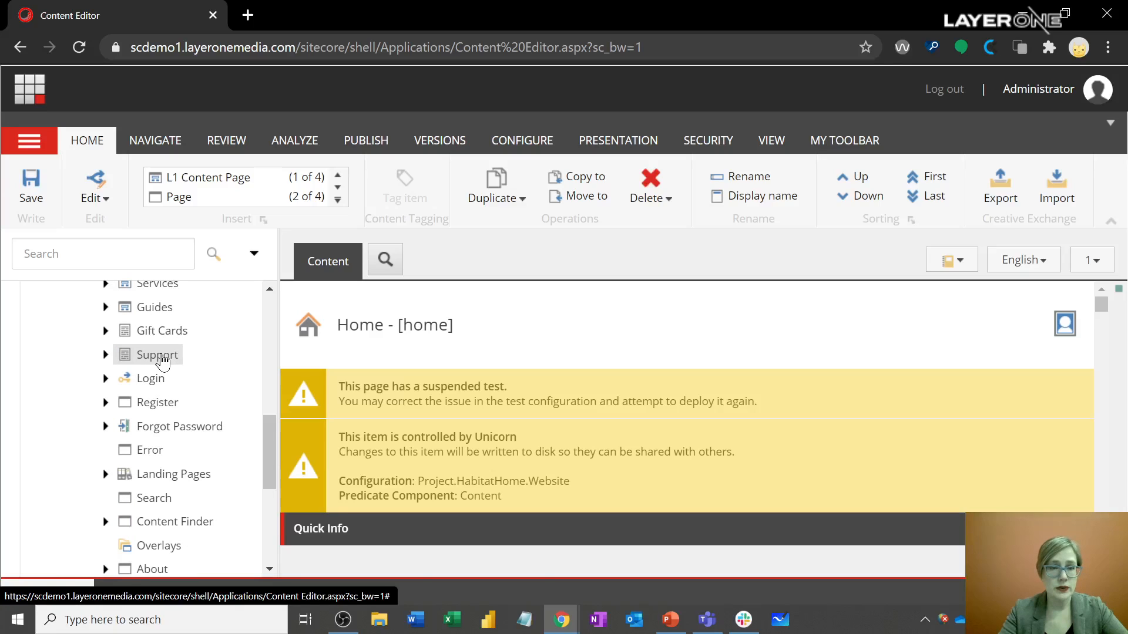
left_click(157, 354)
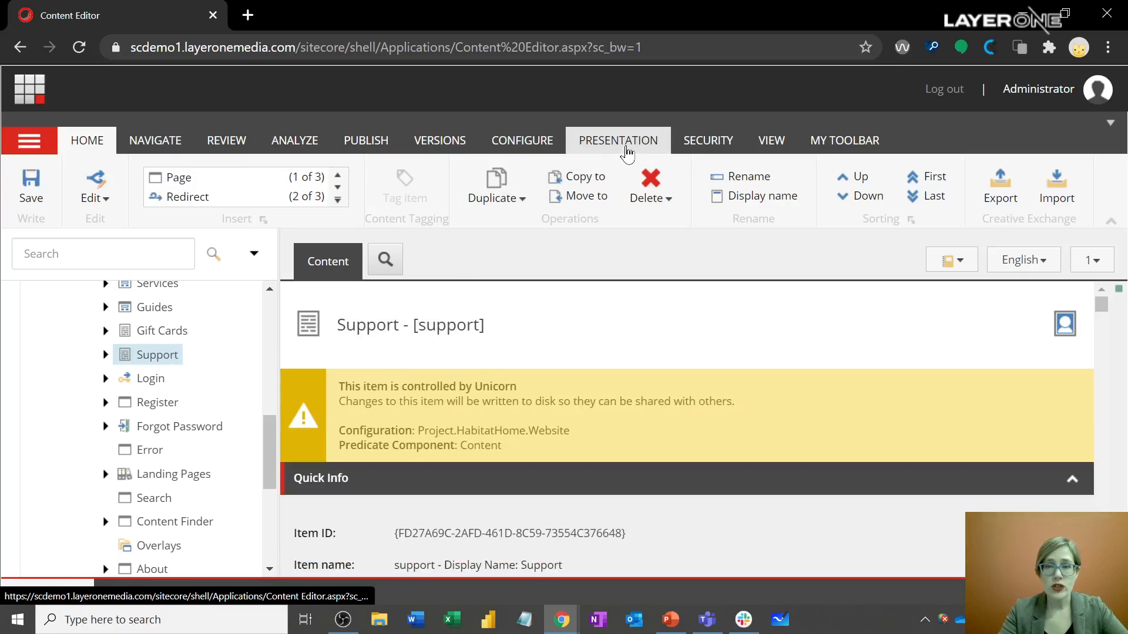
left_click(617, 141)
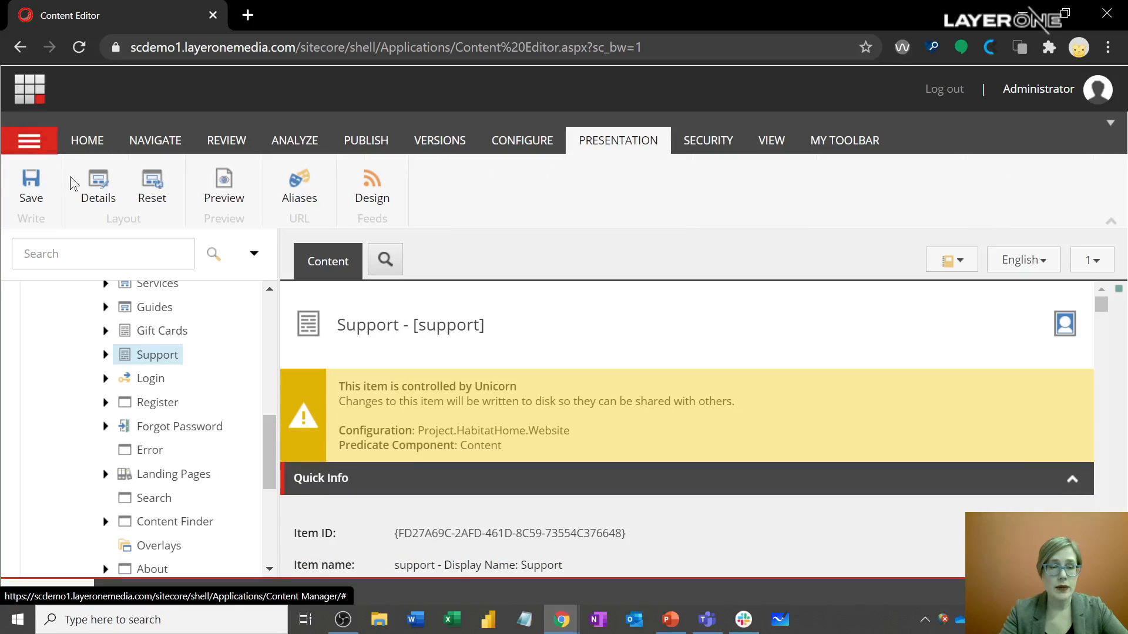
Add the System > Forms > Mvc Form rendering to the Default layout's main placeholder.
left_click(97, 187)
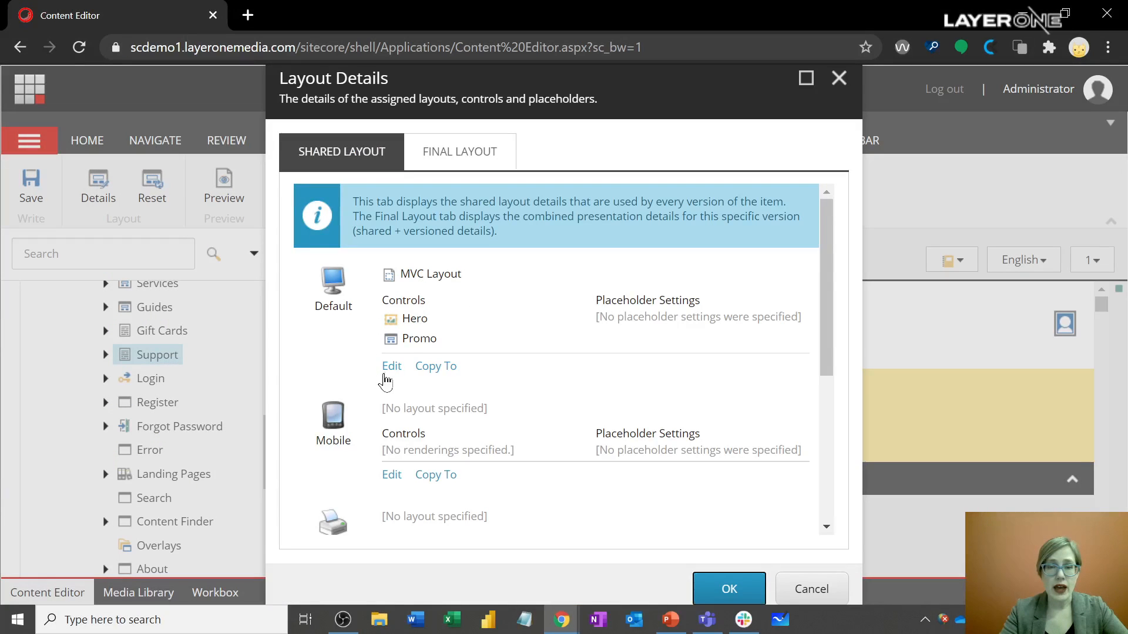
left_click(391, 365)
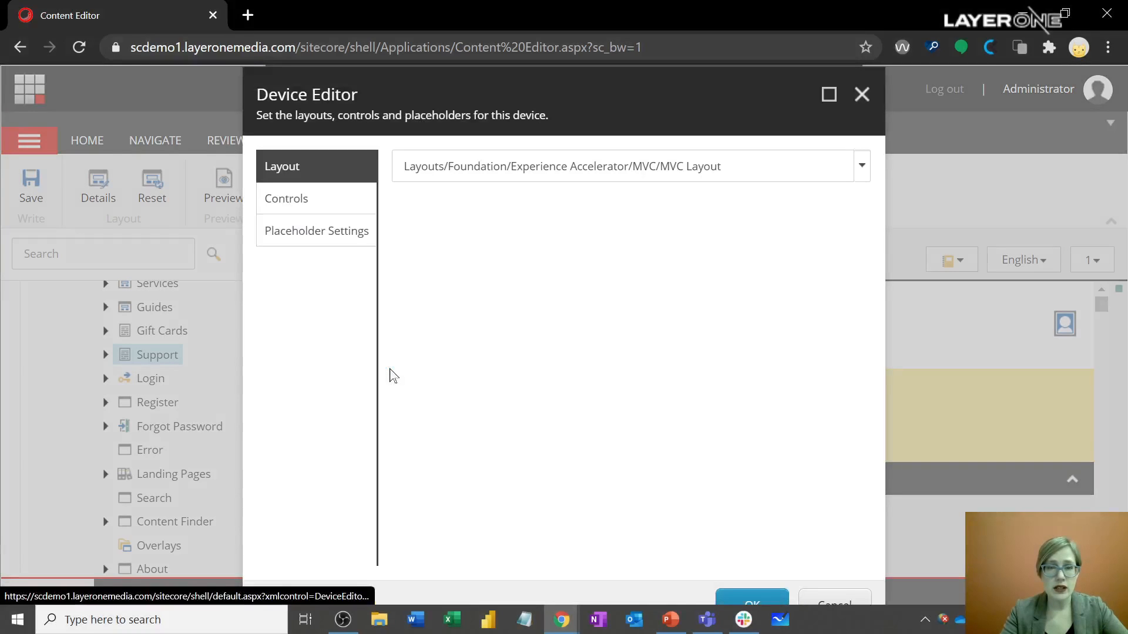
left_click(285, 199)
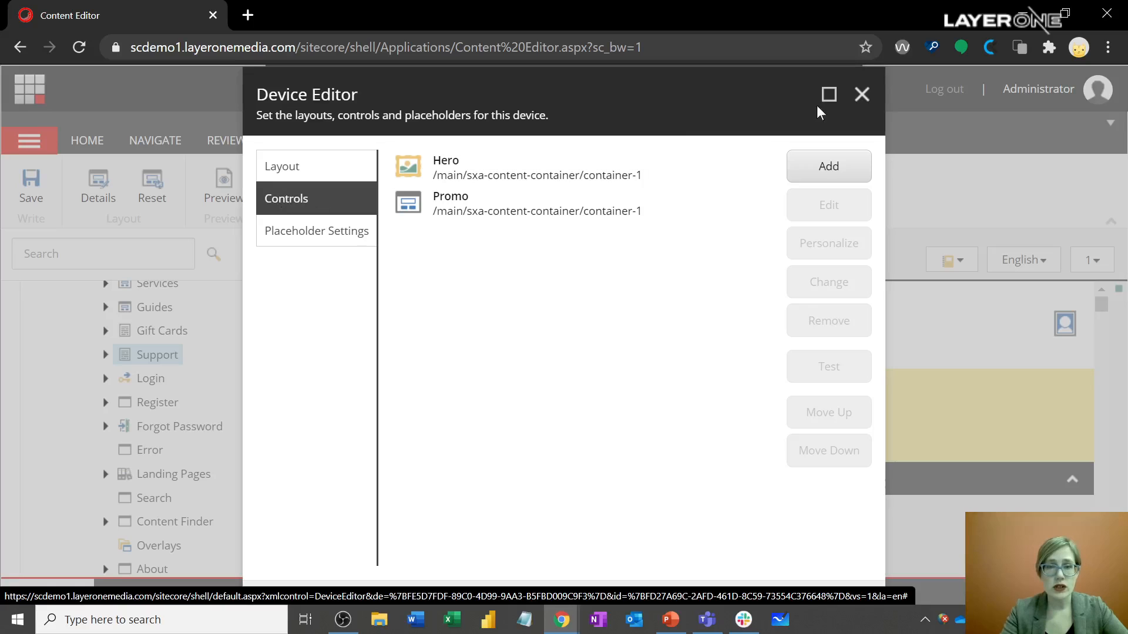
left_click(828, 167)
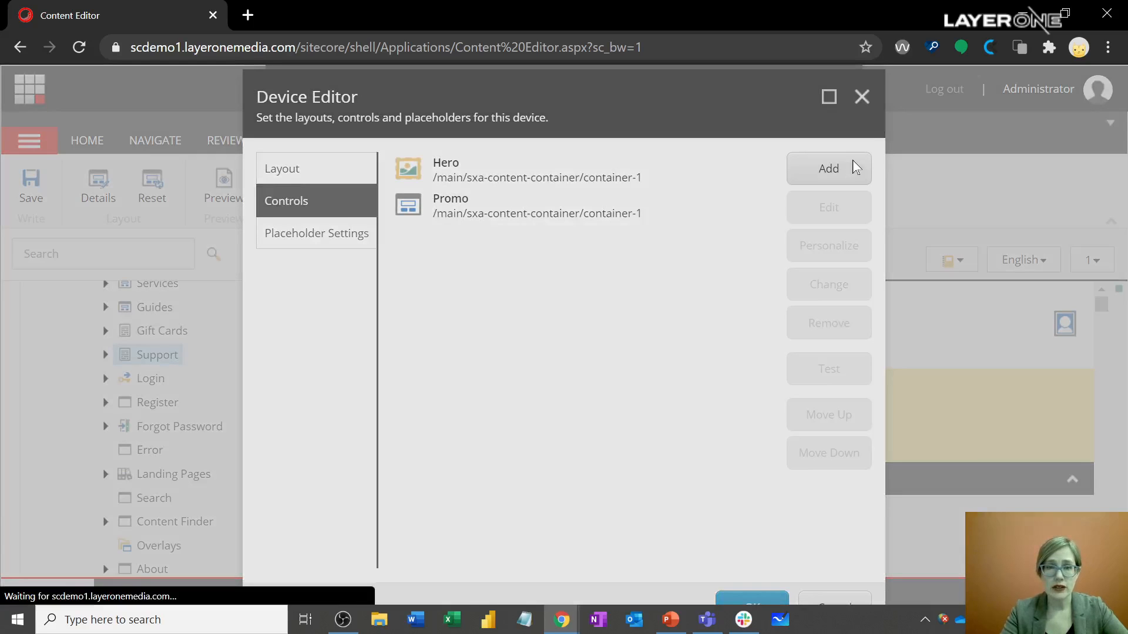
left_click(828, 168)
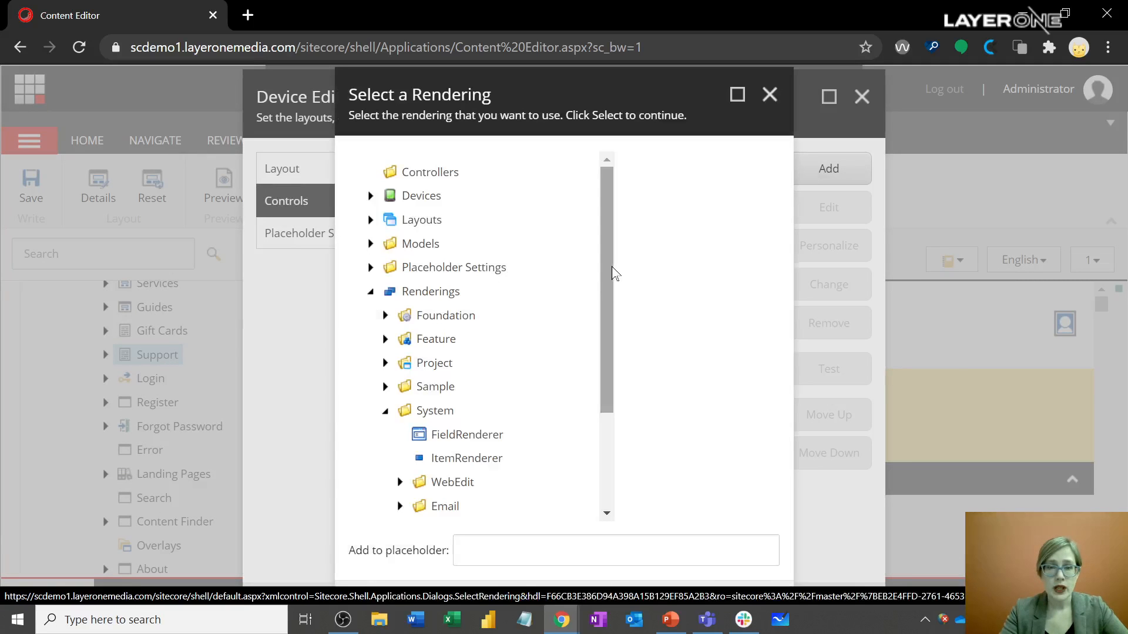
mouse_move(608, 212)
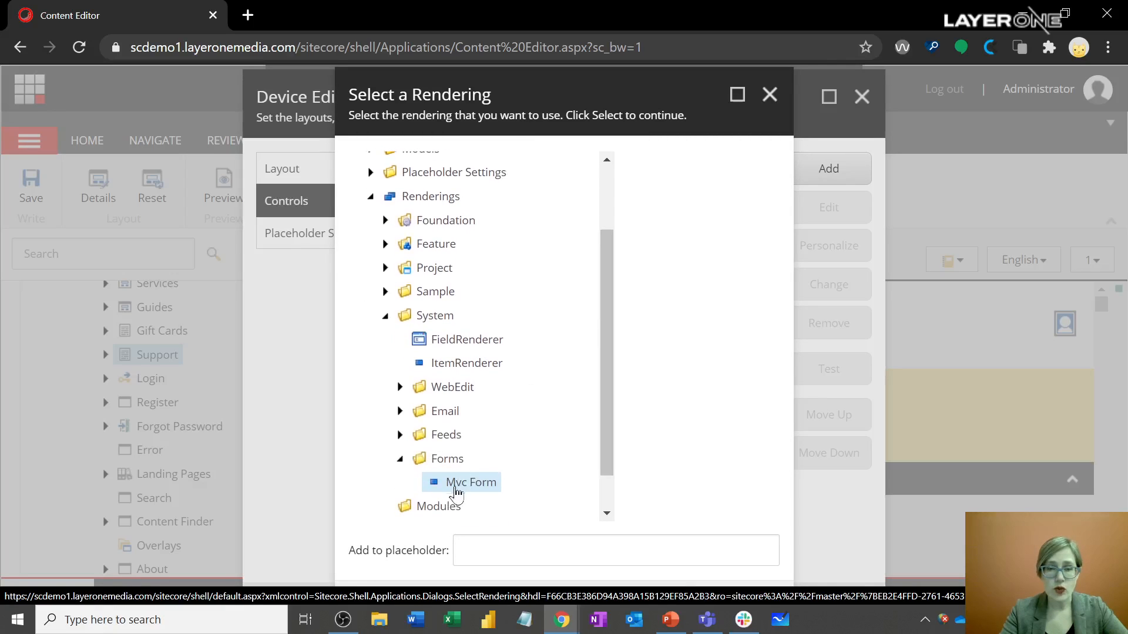
mouse_move(452, 497)
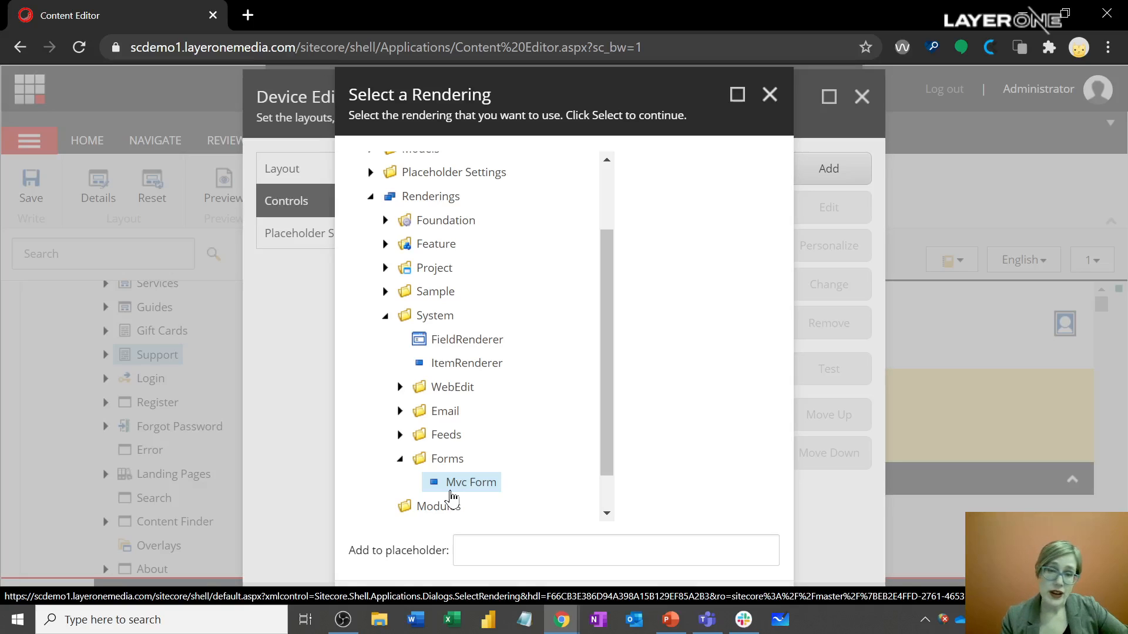
scroll("down", 3)
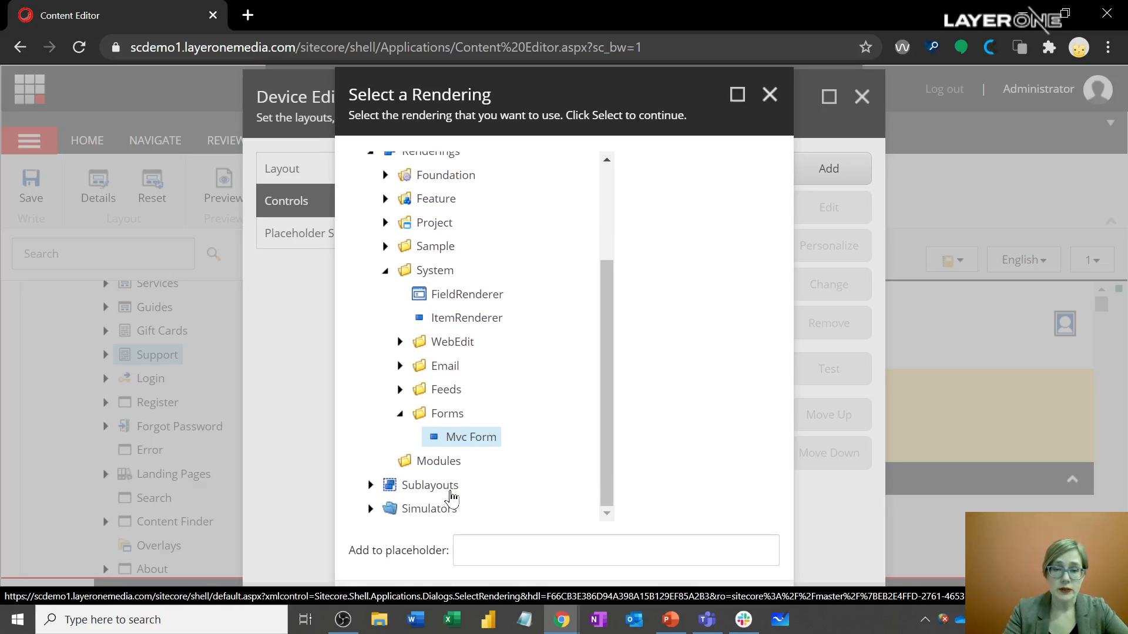
type("mai")
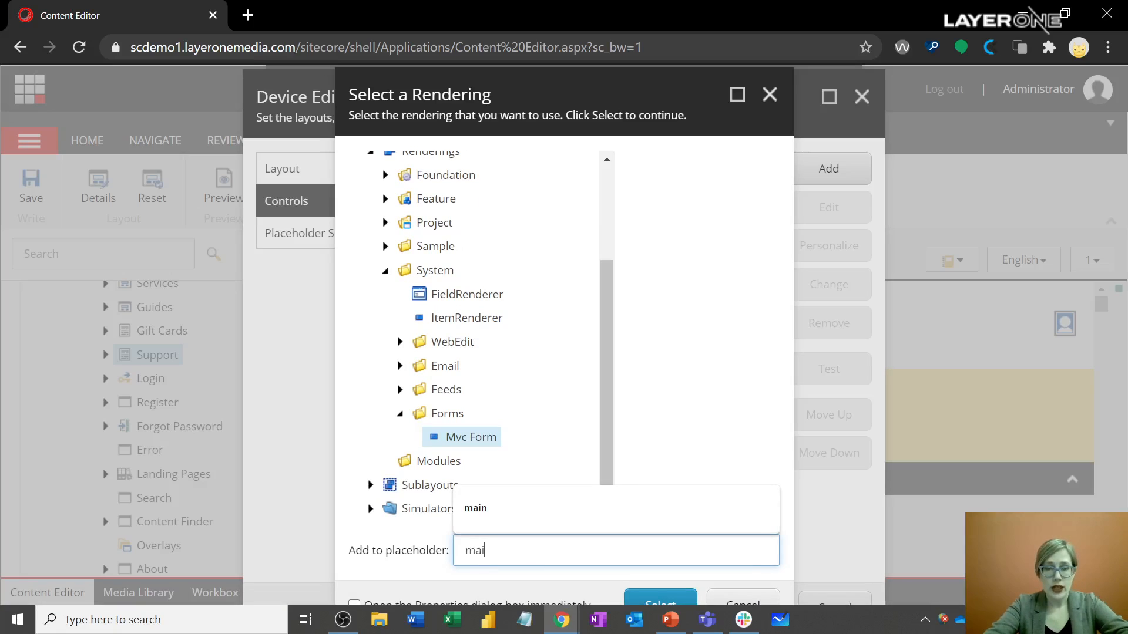
left_click(475, 507)
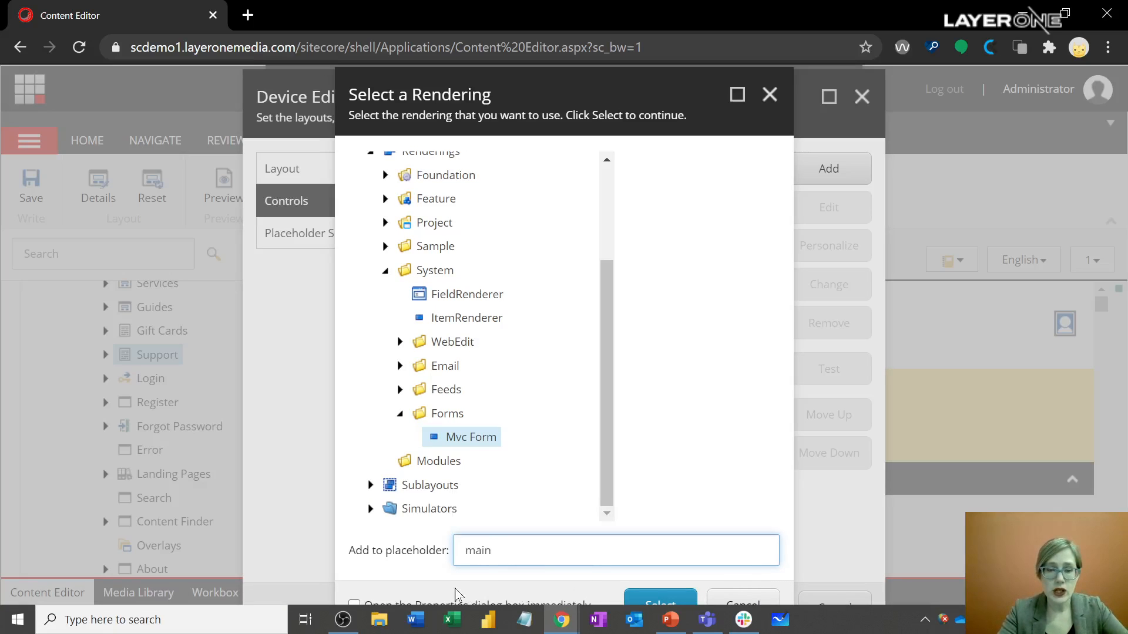
mouse_move(349, 611)
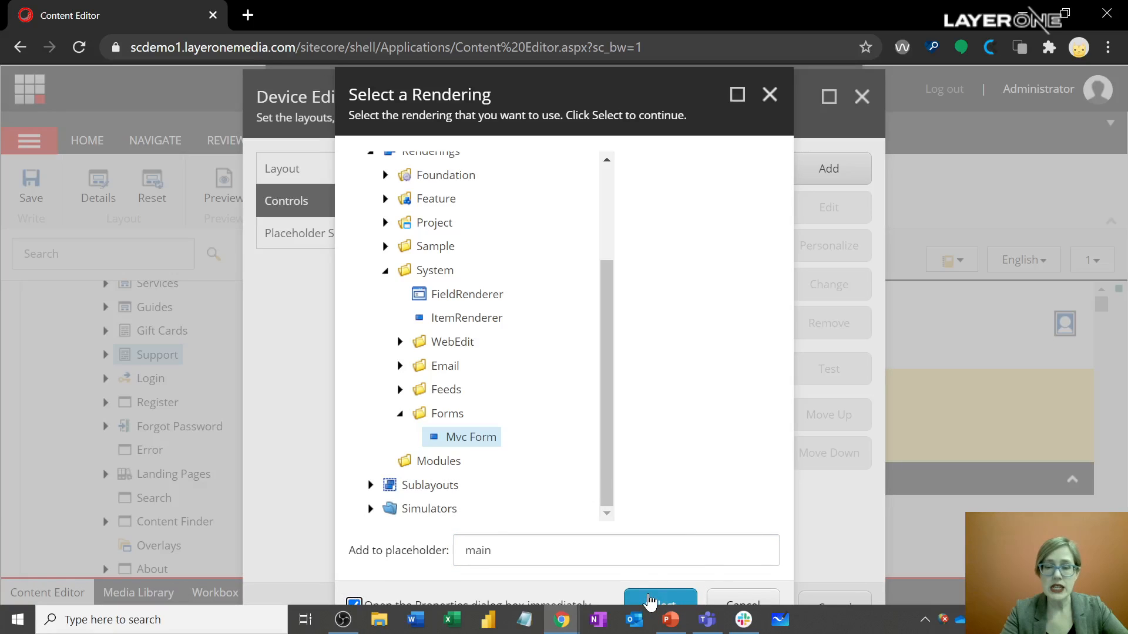
left_click(659, 600)
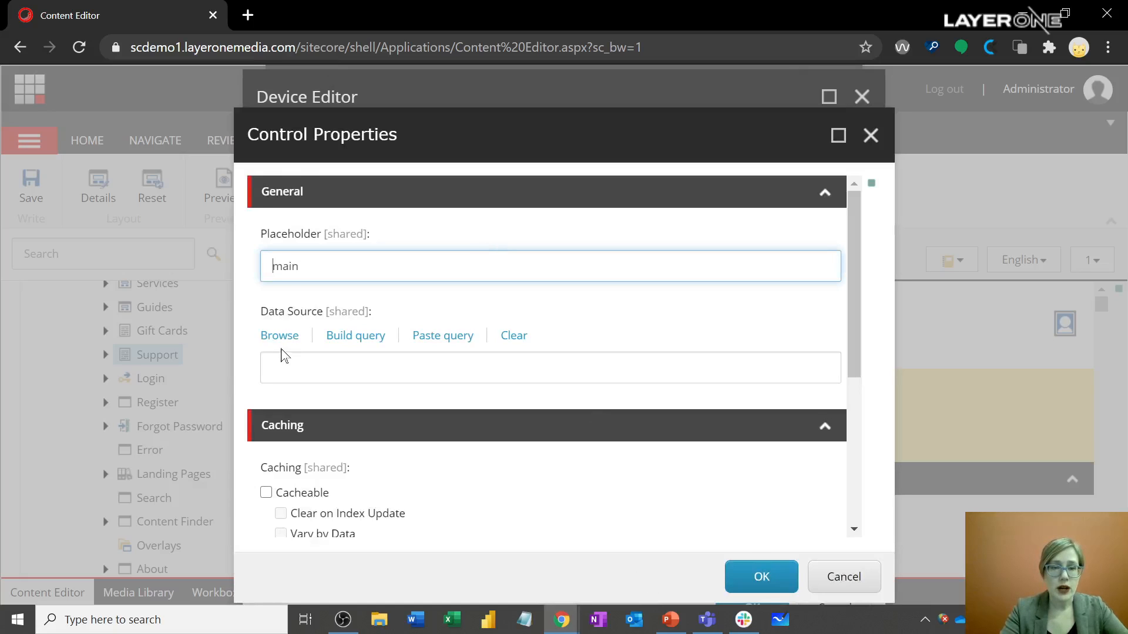
mouse_move(279, 335)
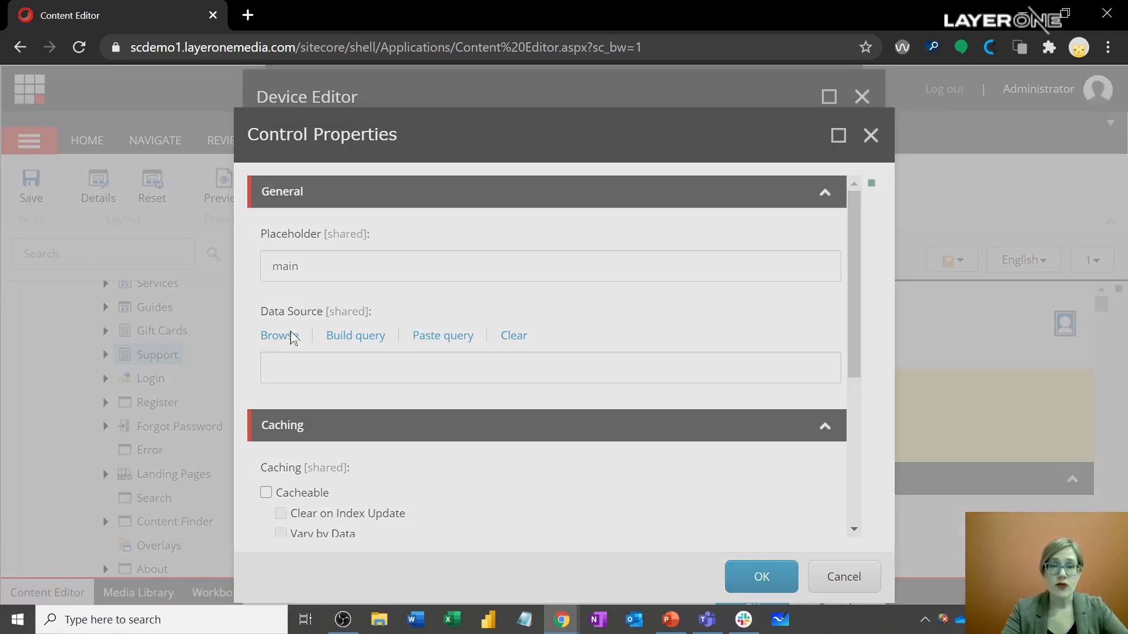
Set Demo Test Form 1 as the Mvc Form data source and confirm the layout dialogs.
left_click(277, 335)
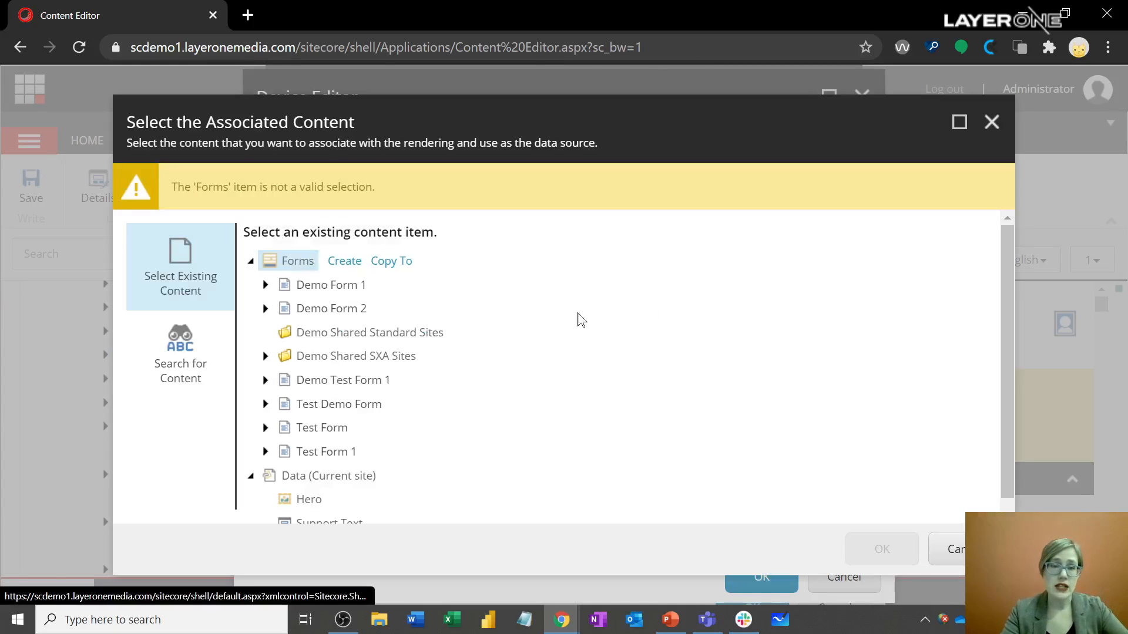
mouse_move(355, 356)
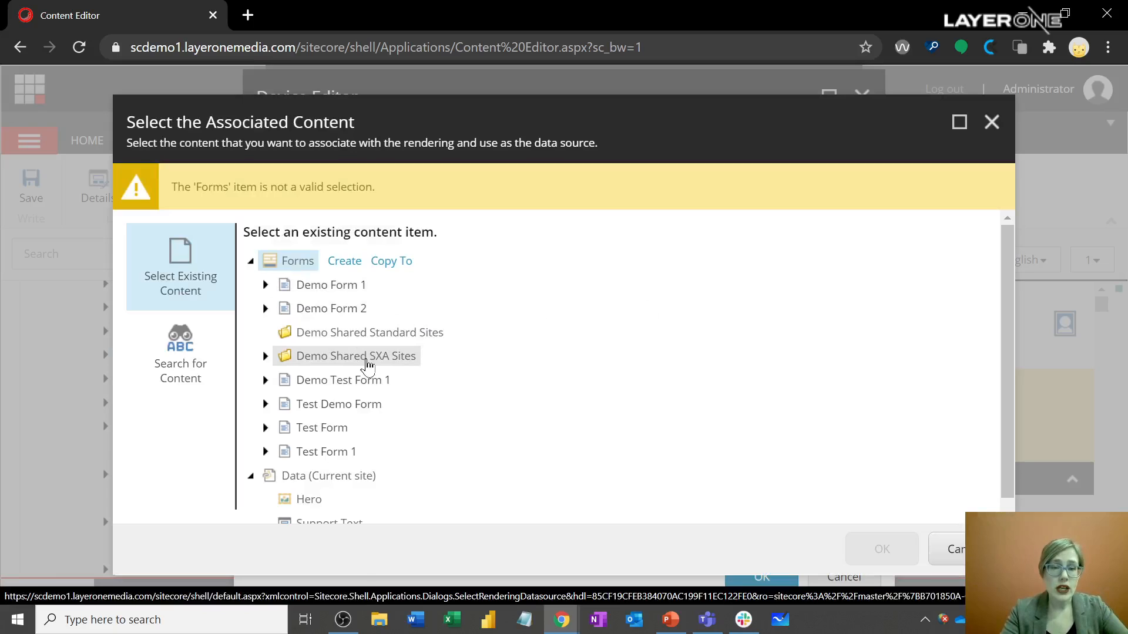
mouse_move(343, 380)
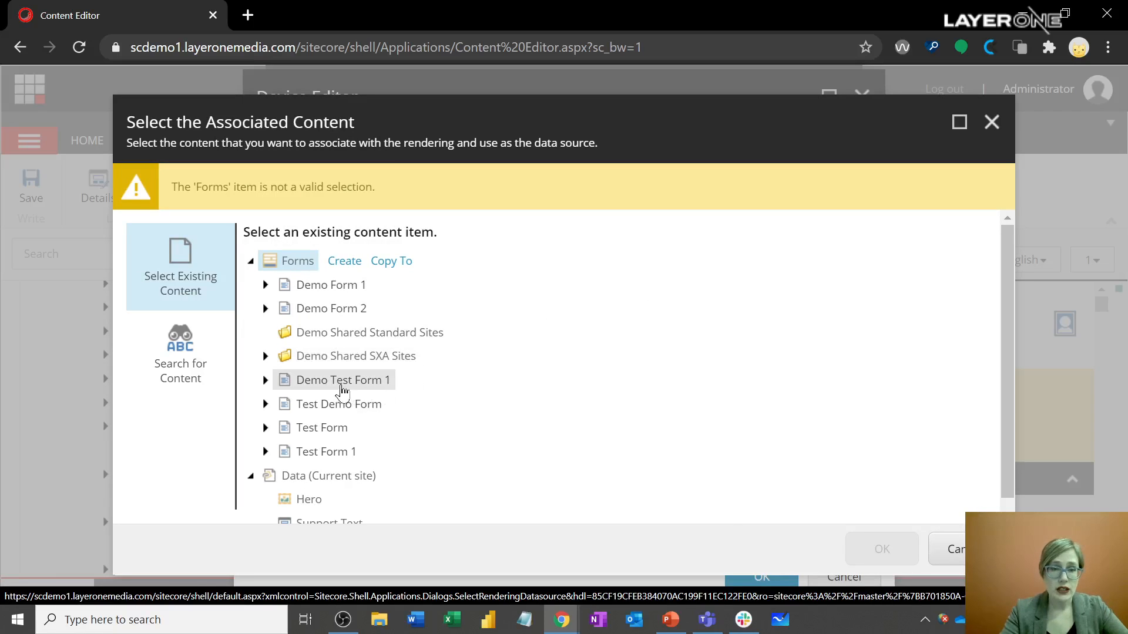
left_click(343, 380)
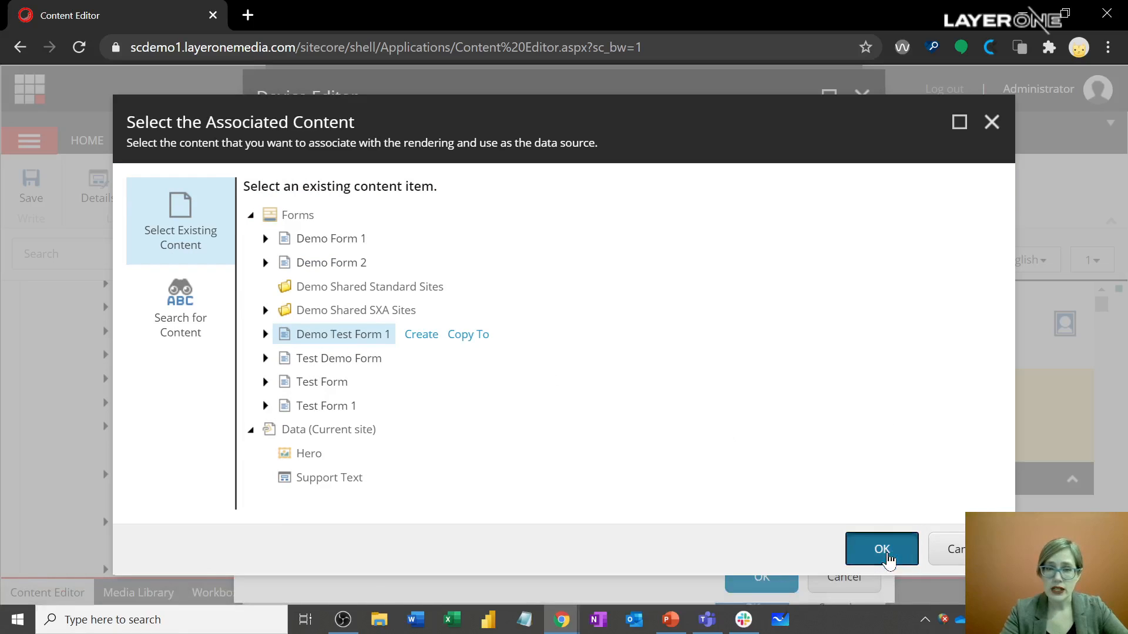
left_click(882, 549)
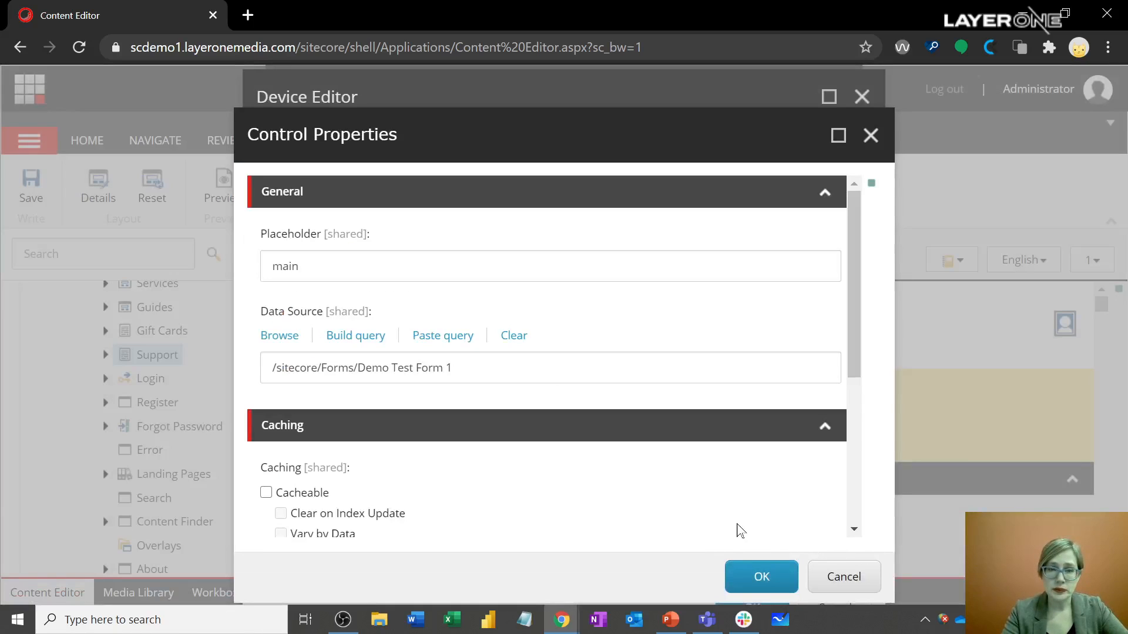
left_click(760, 576)
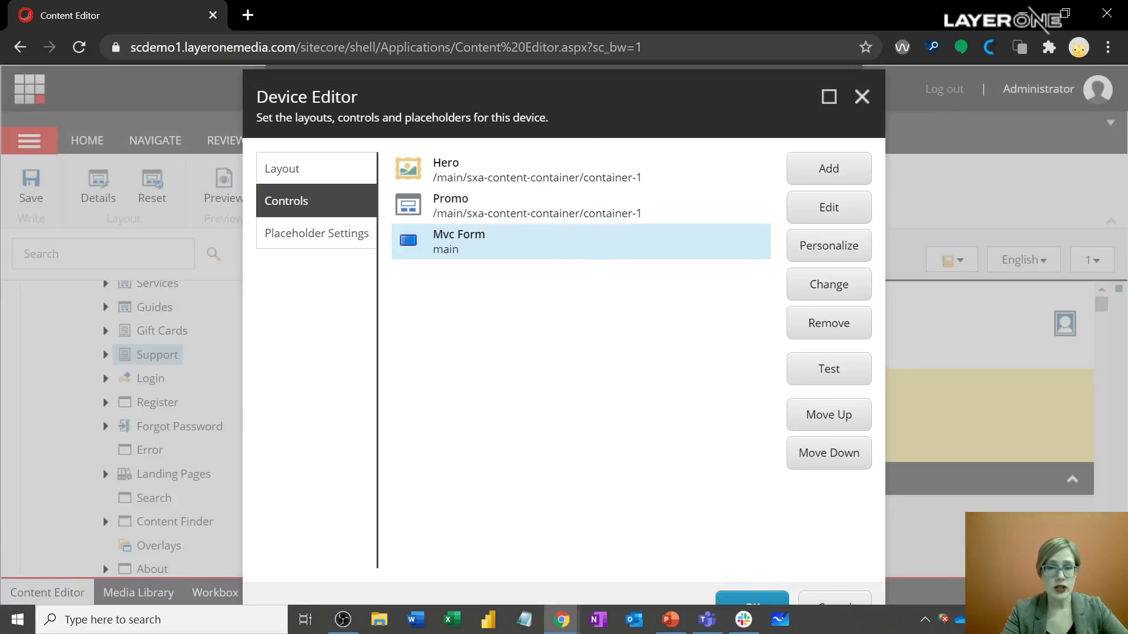
mouse_move(725, 499)
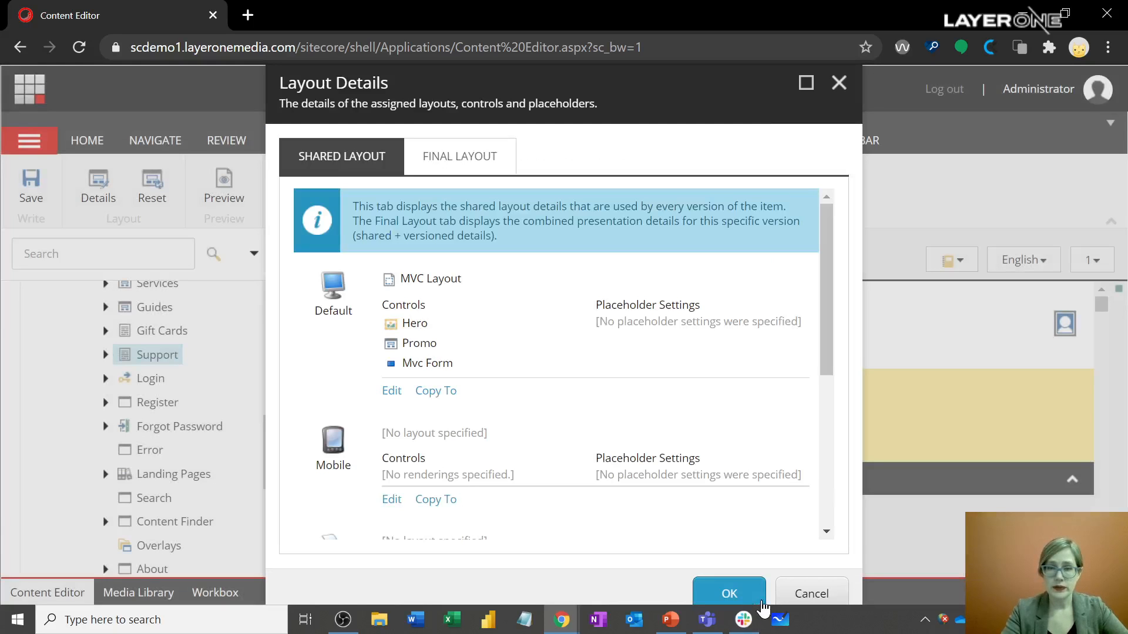
mouse_move(729, 594)
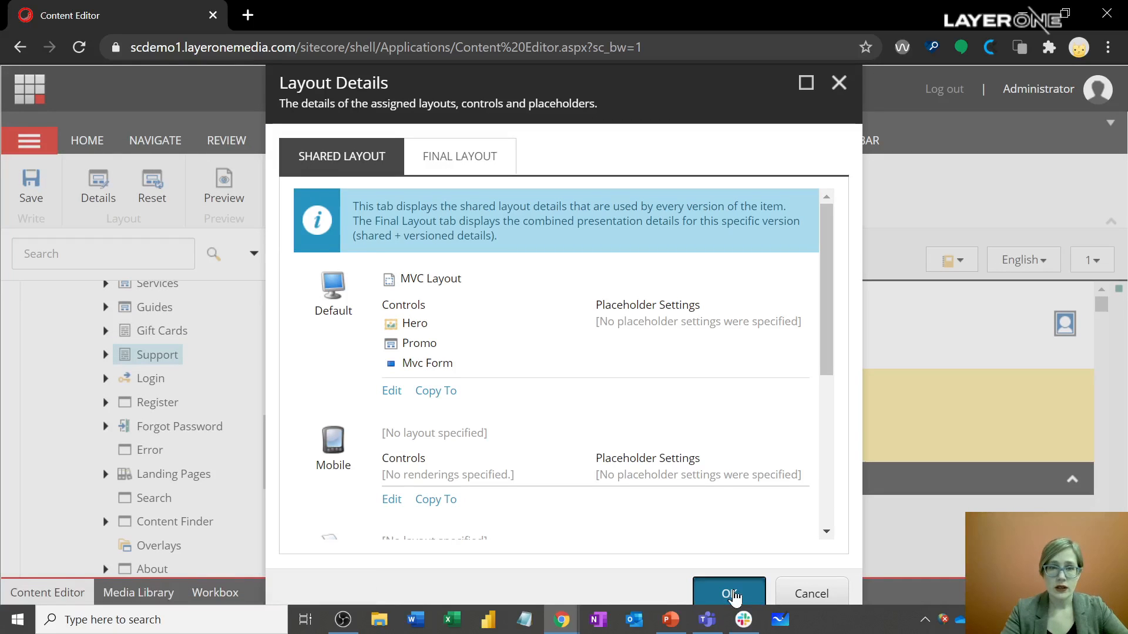
left_click(729, 593)
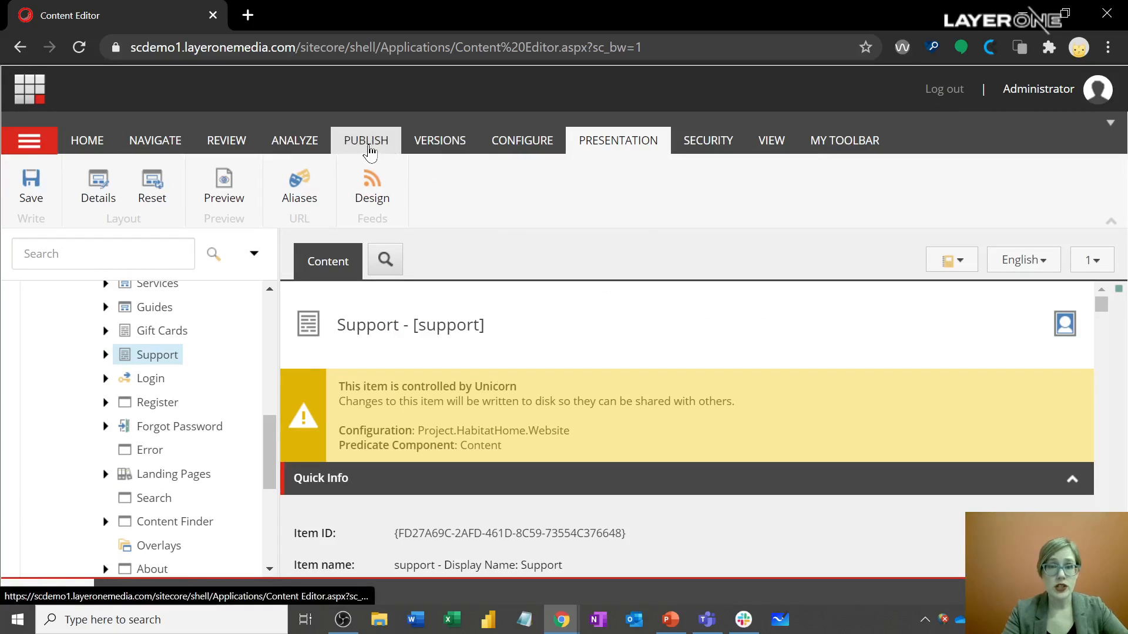
Publish the Support item with its subitems and related items, then return to the Launchpad.
left_click(366, 141)
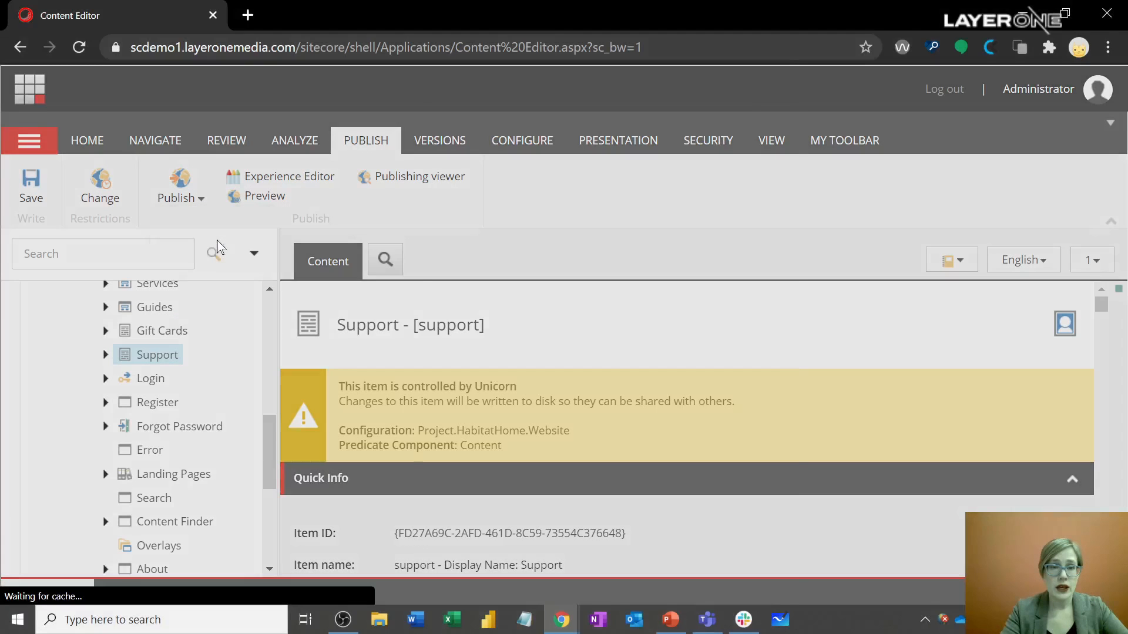
left_click(175, 198)
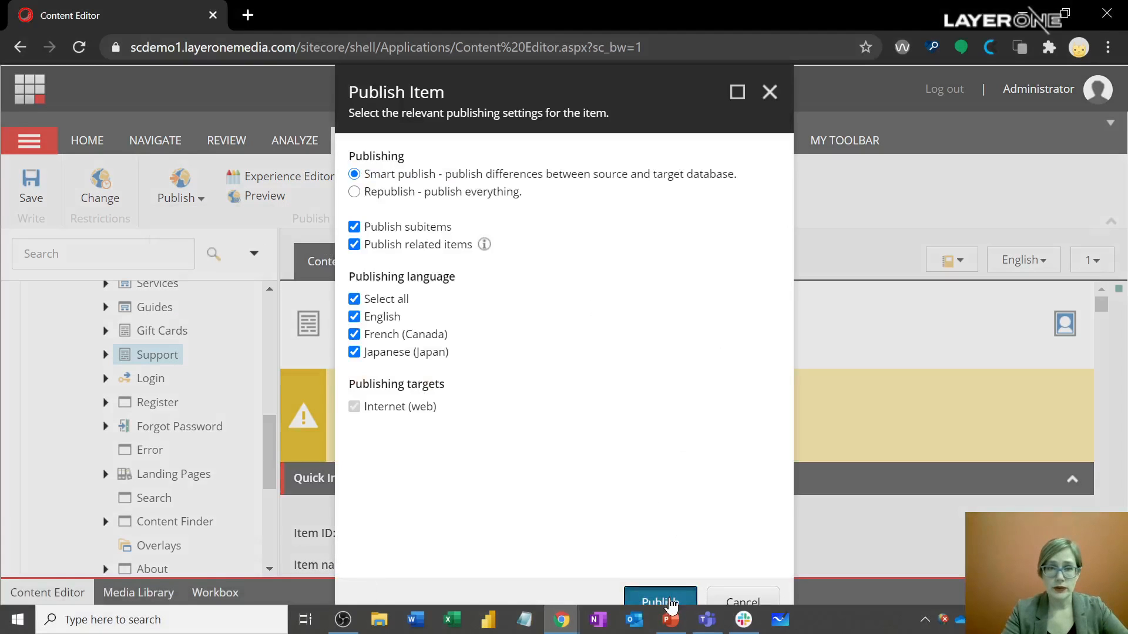
left_click(659, 602)
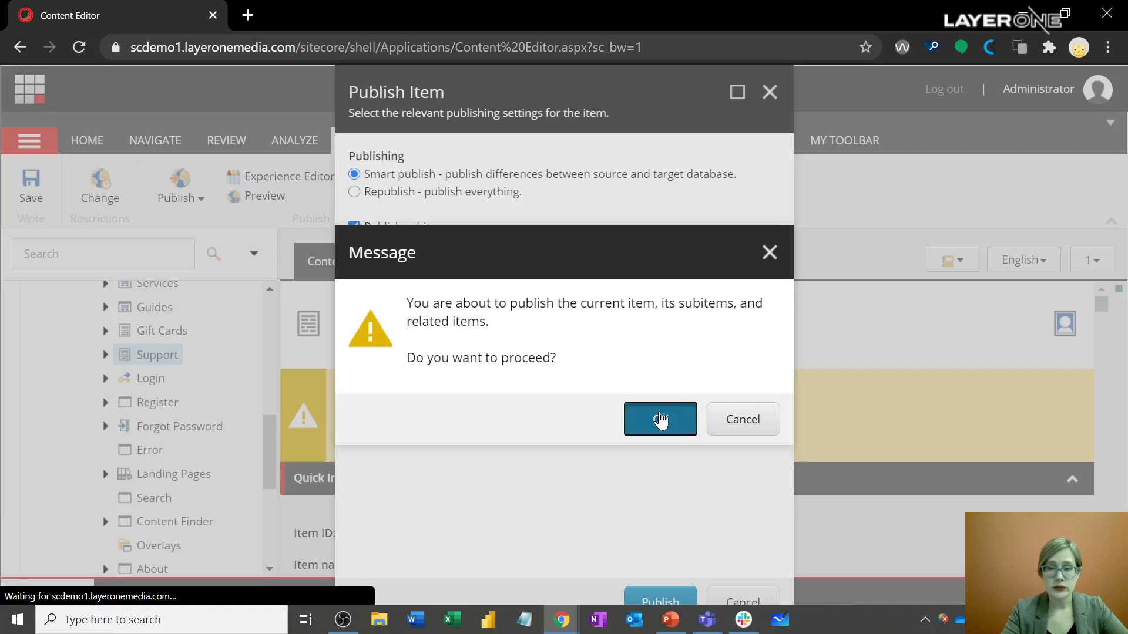
left_click(660, 419)
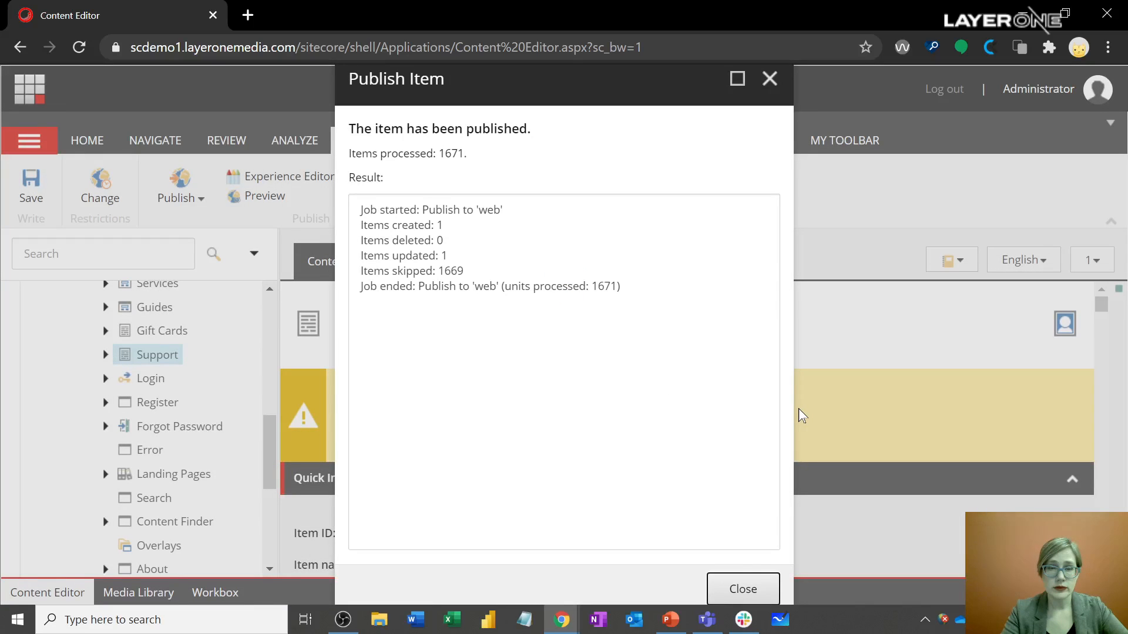
left_click(742, 589)
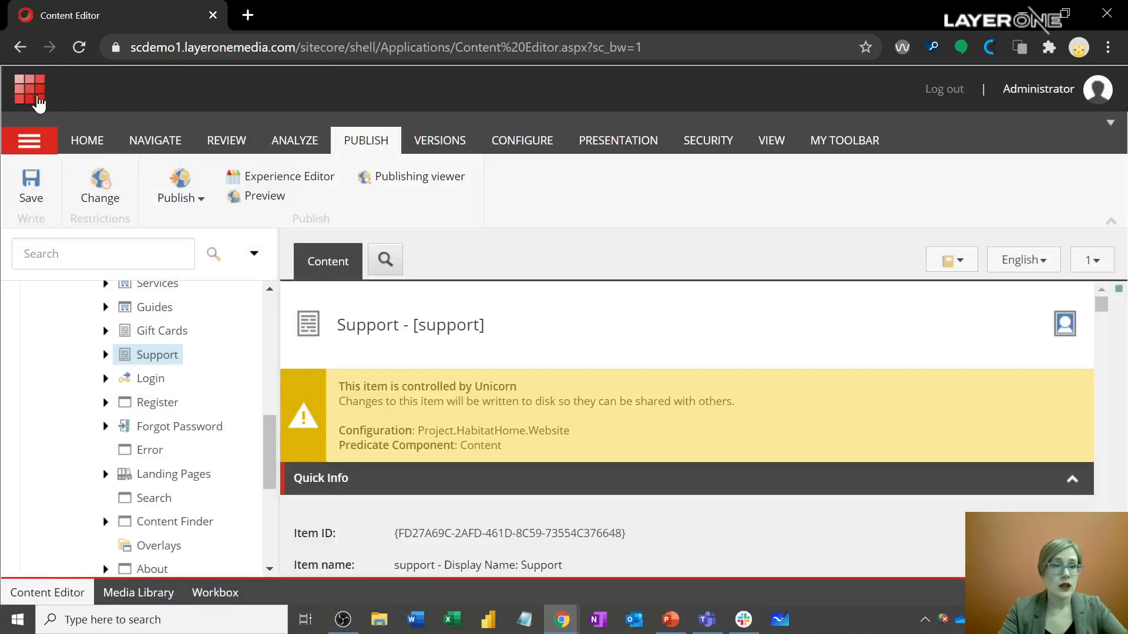
left_click(28, 88)
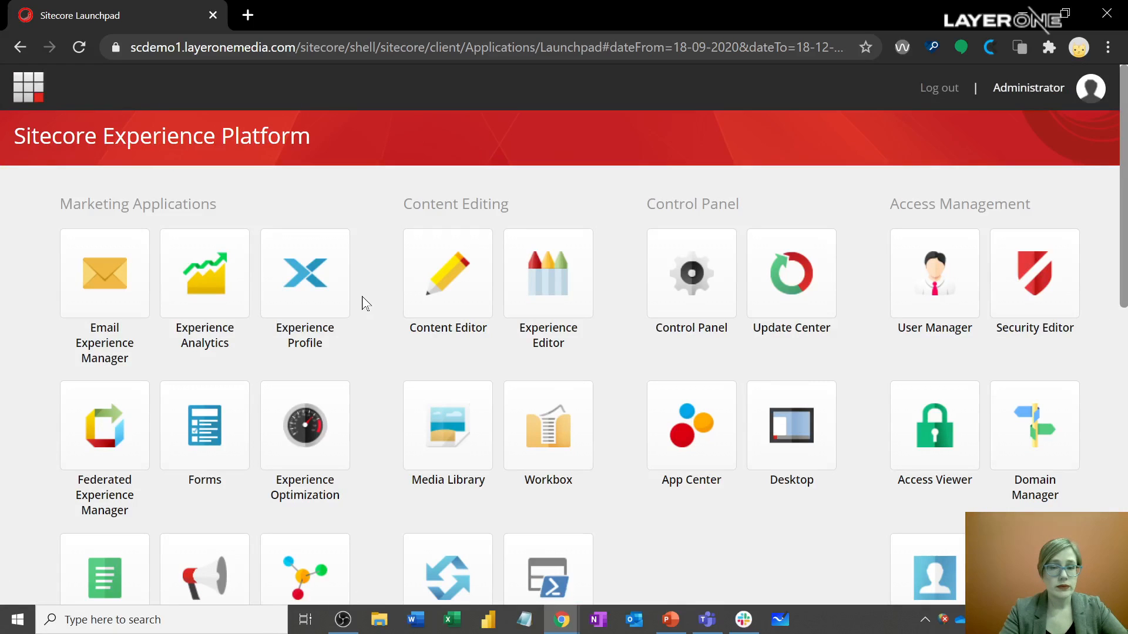
In the Content Editor, expand Forms and select the Demo Test Form 1 item.
left_click(447, 273)
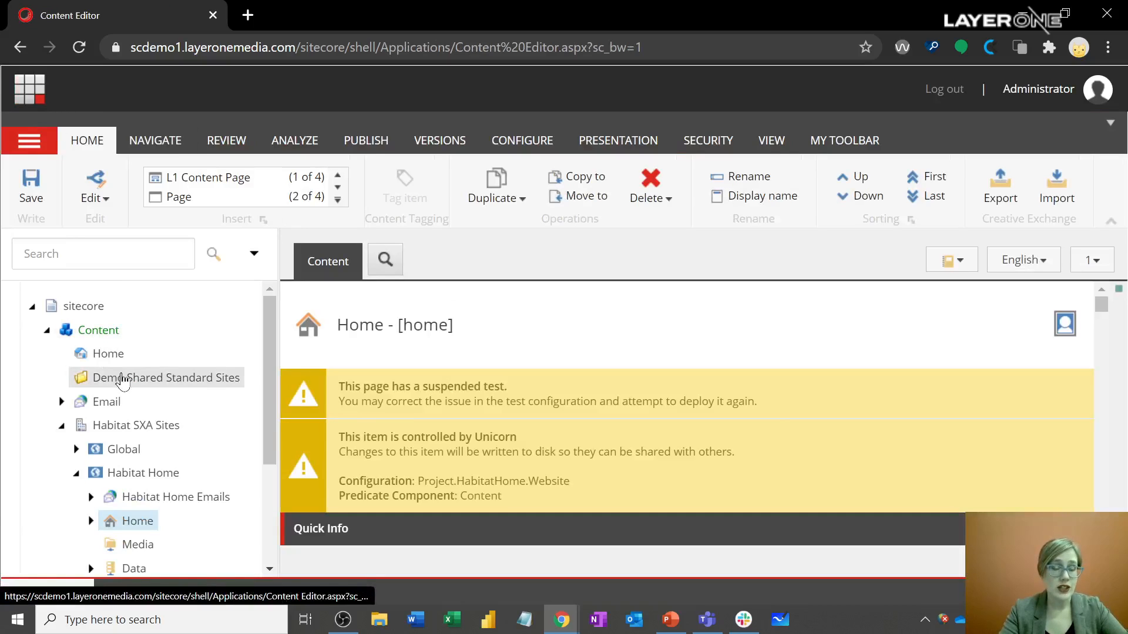
scroll("down", 3)
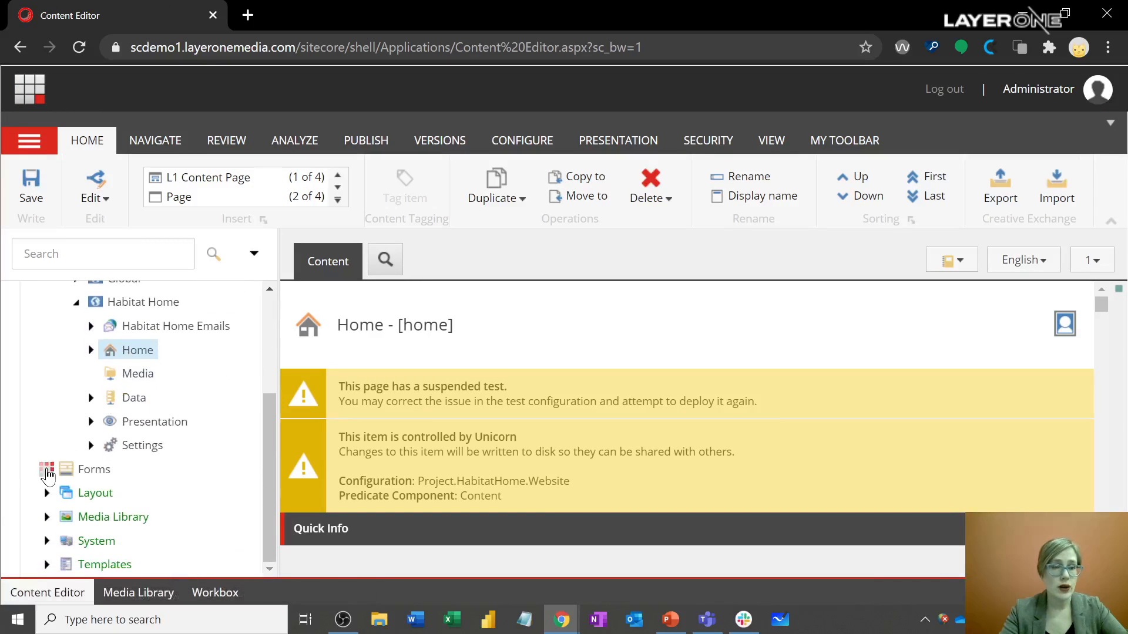
left_click(47, 469)
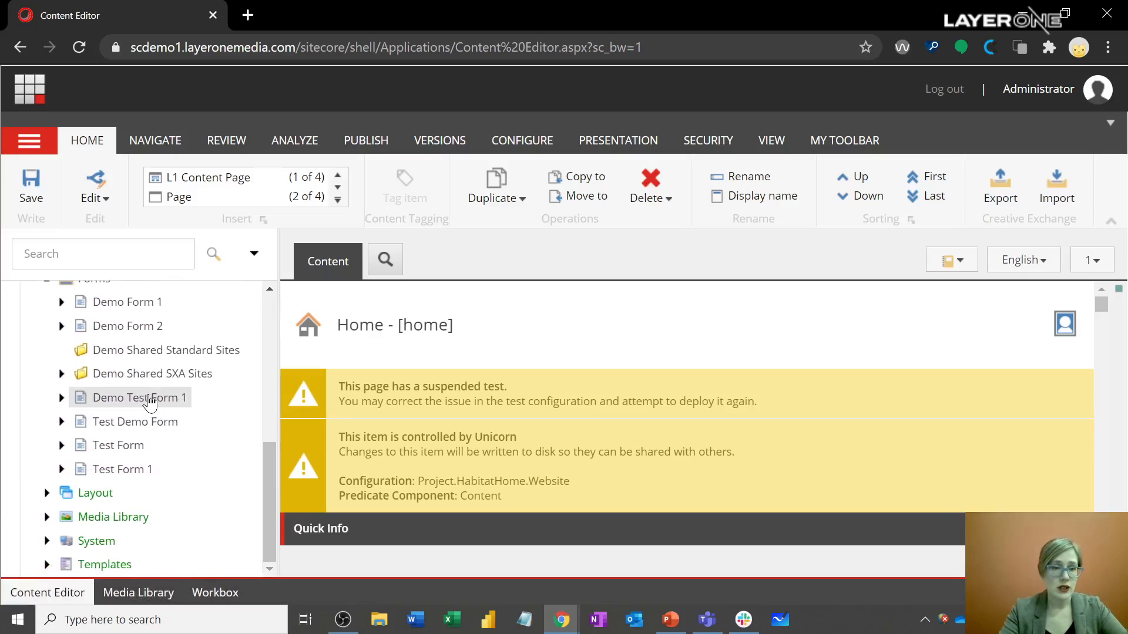
left_click(138, 397)
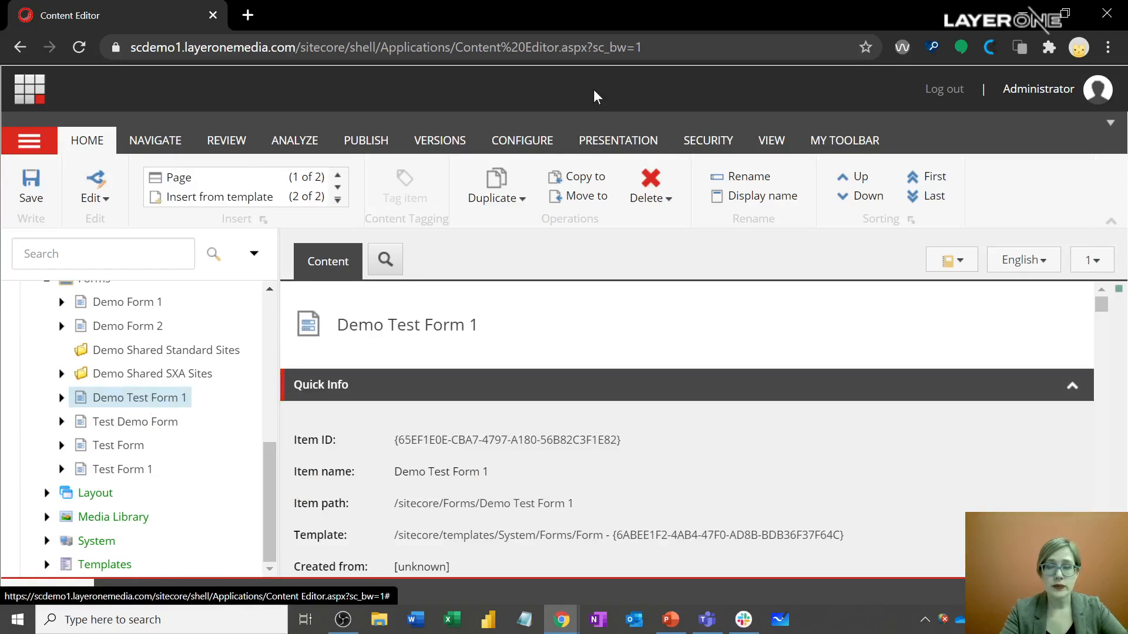
Publish Demo Test Form 1 with its subitems and related items, then close the results.
left_click(366, 140)
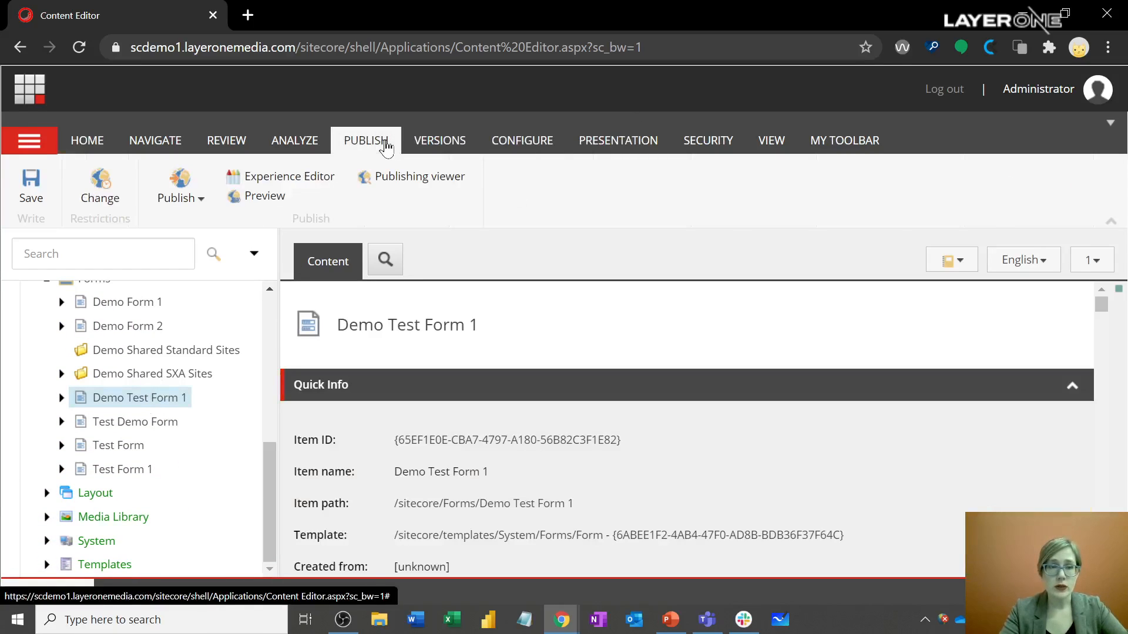
left_click(177, 198)
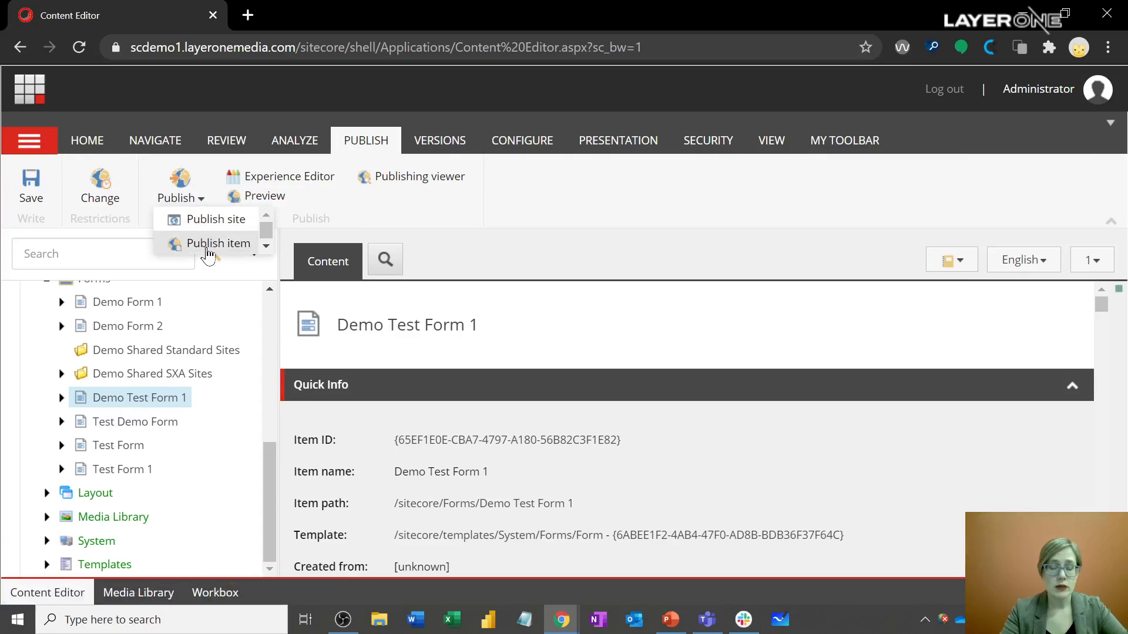
left_click(219, 244)
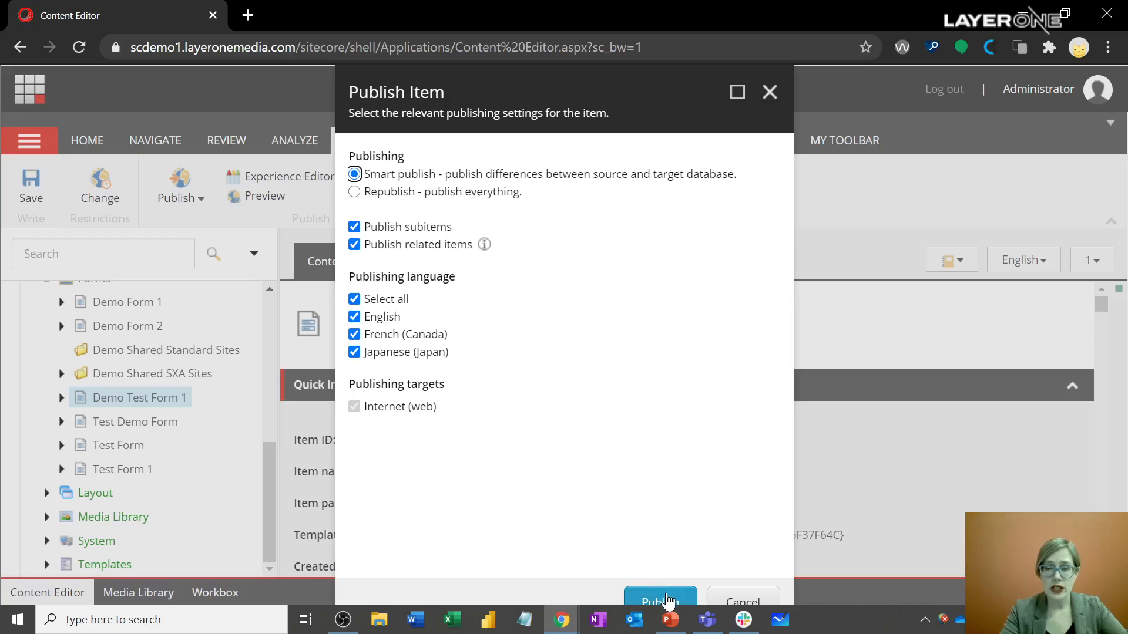
left_click(660, 600)
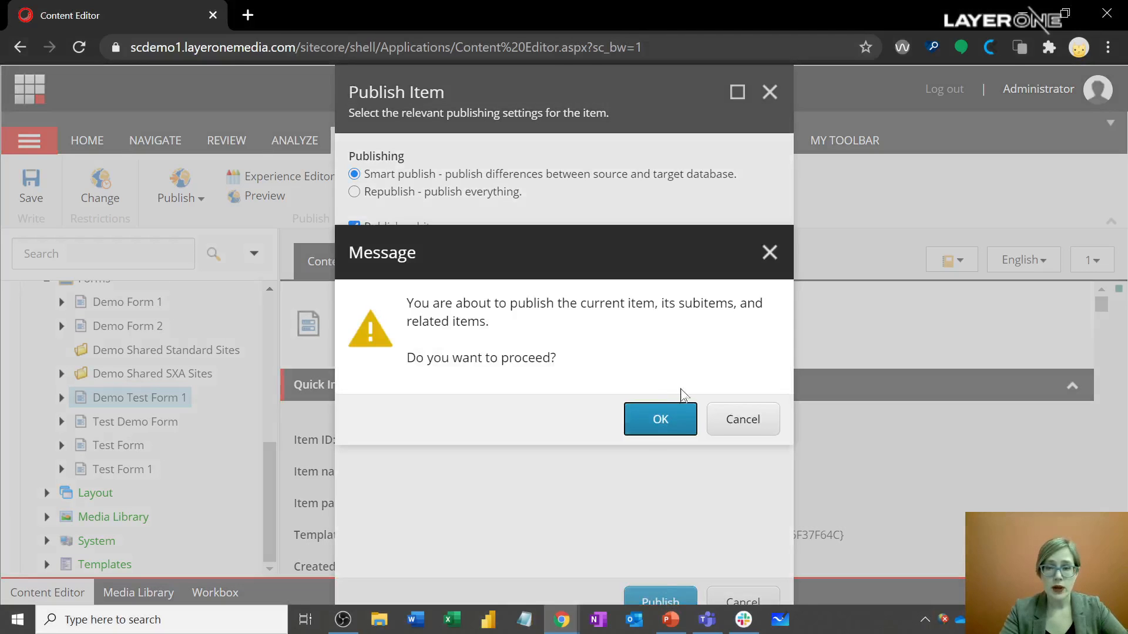
left_click(660, 419)
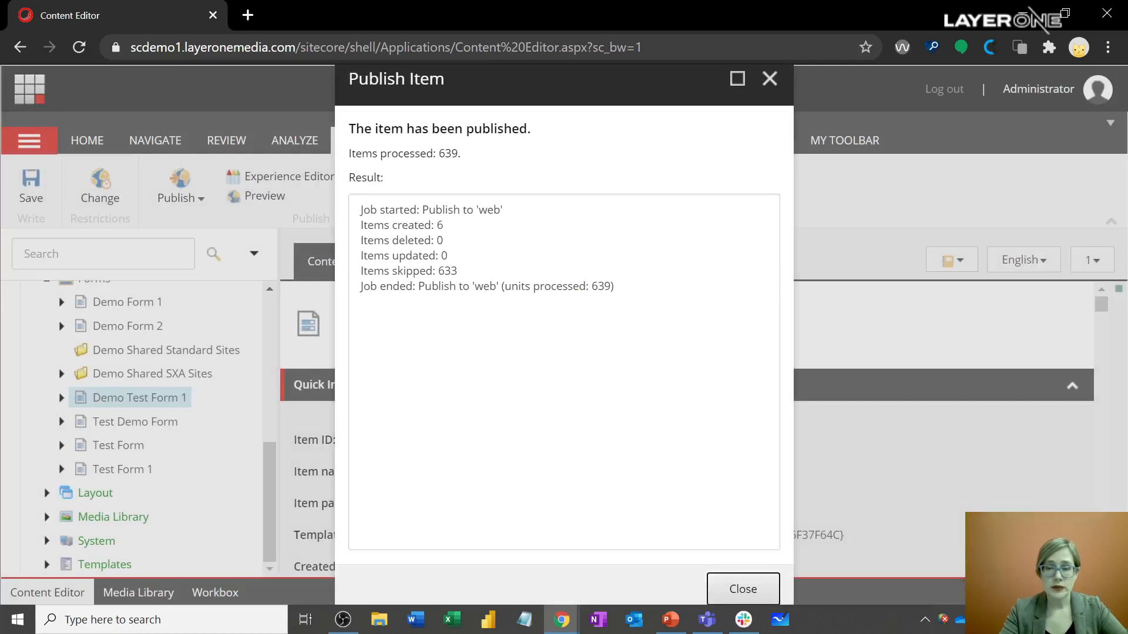
left_click(742, 589)
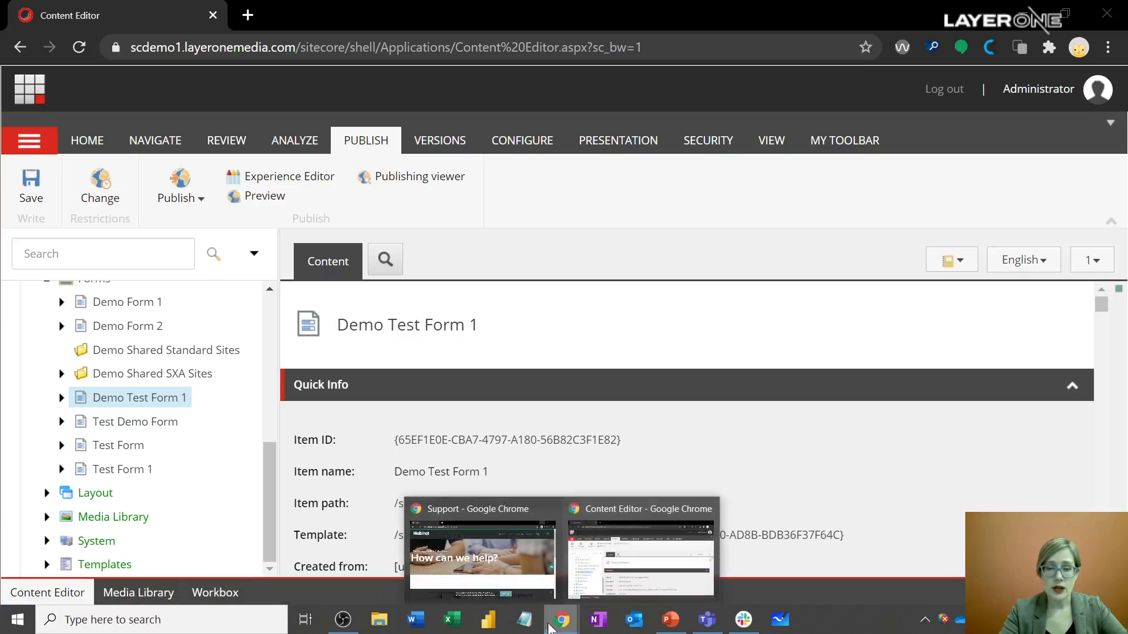
Reload the live Support page and scroll down to the new form.
left_click(480, 551)
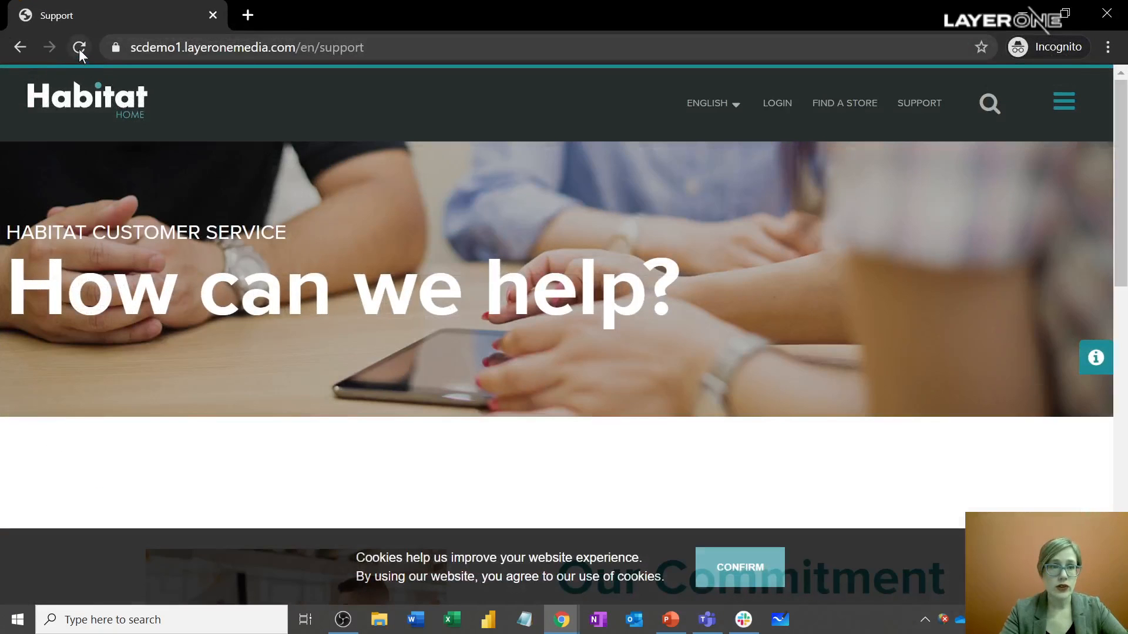
left_click(80, 47)
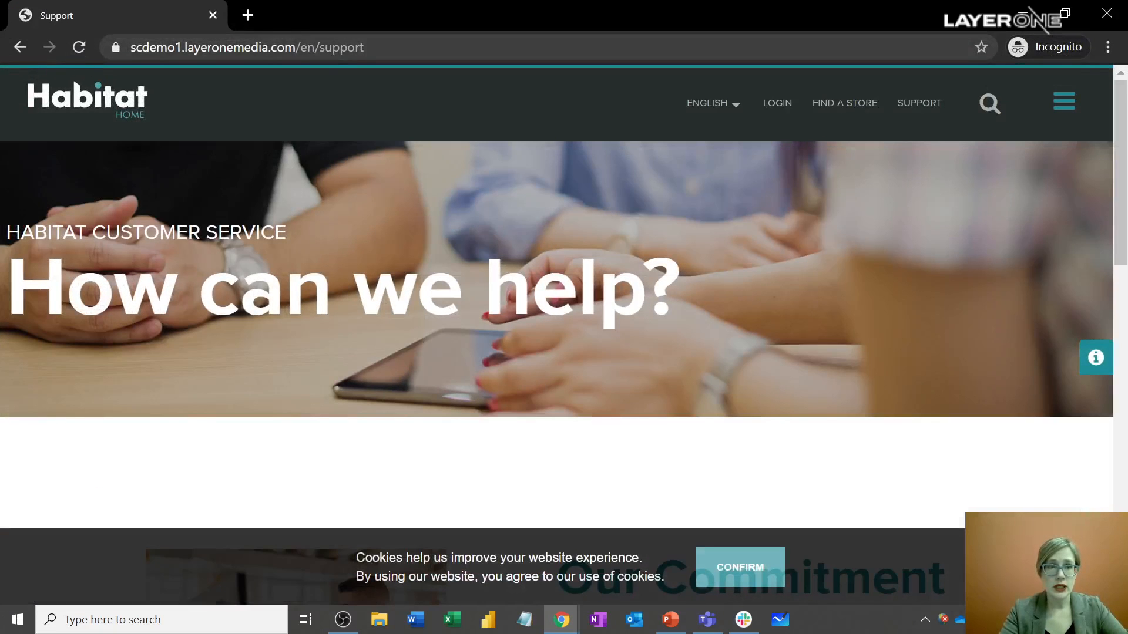
scroll("down", 3)
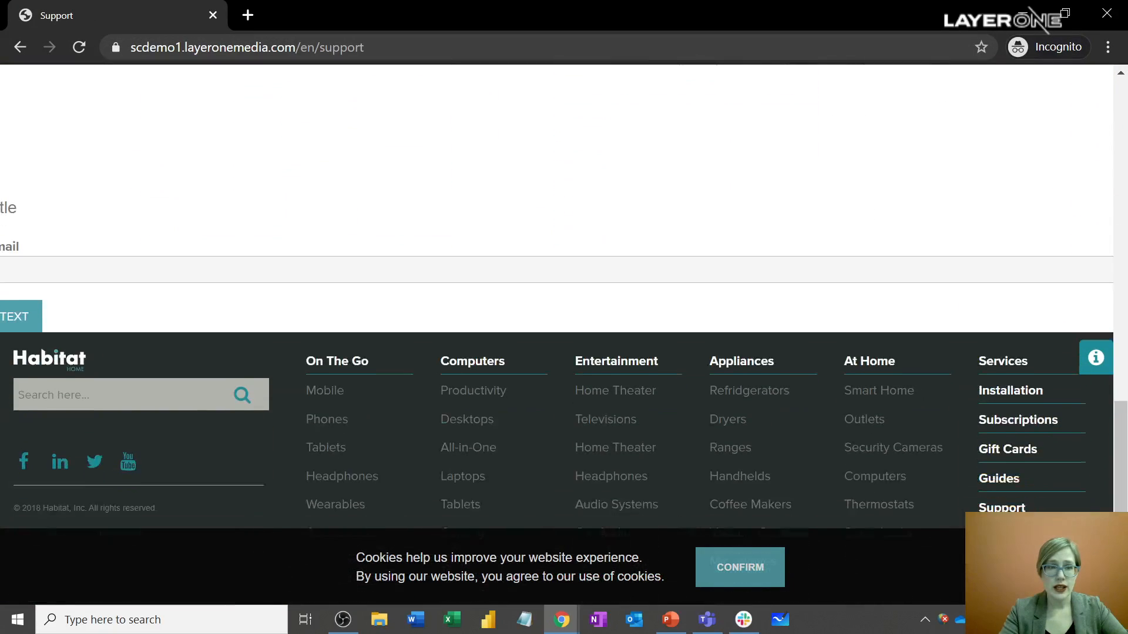
scroll("down", 3)
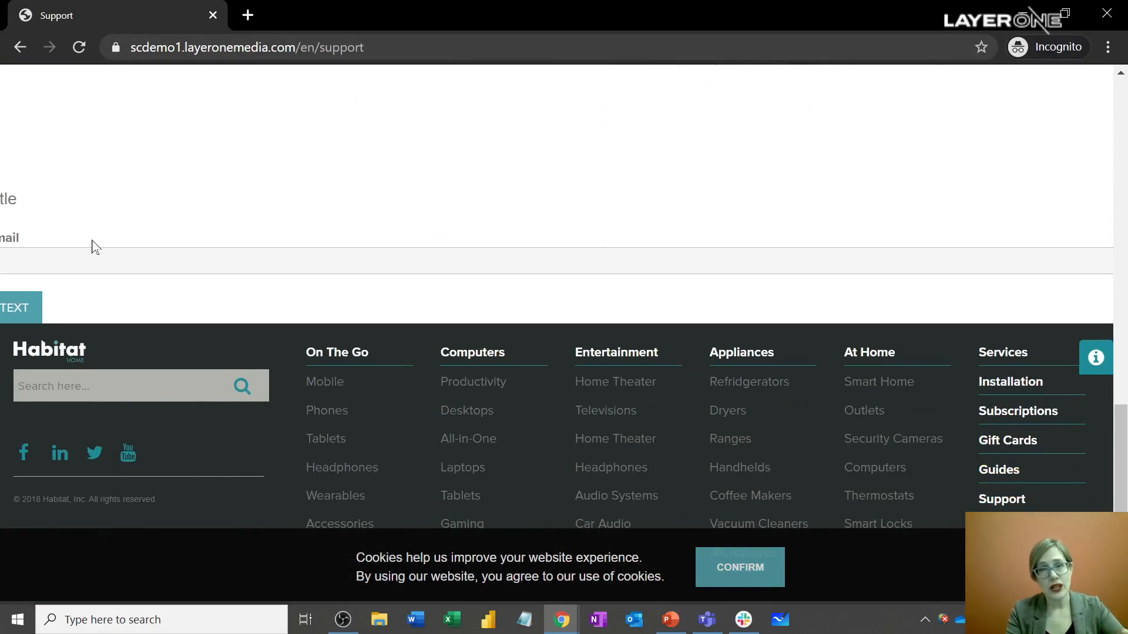
mouse_move(58, 225)
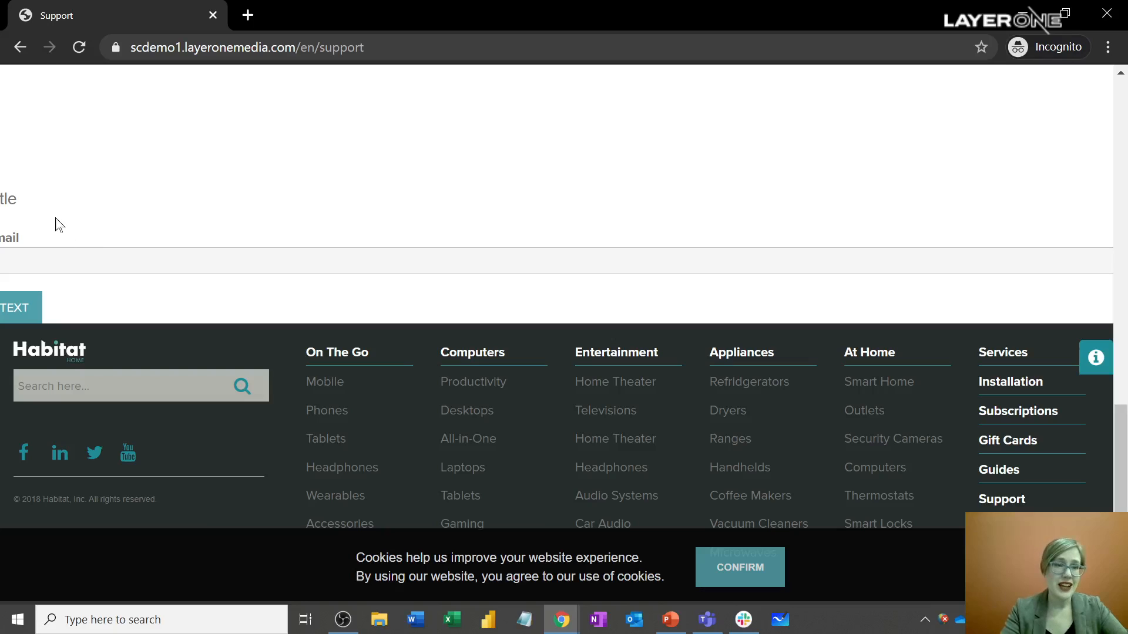
left_click(287, 260)
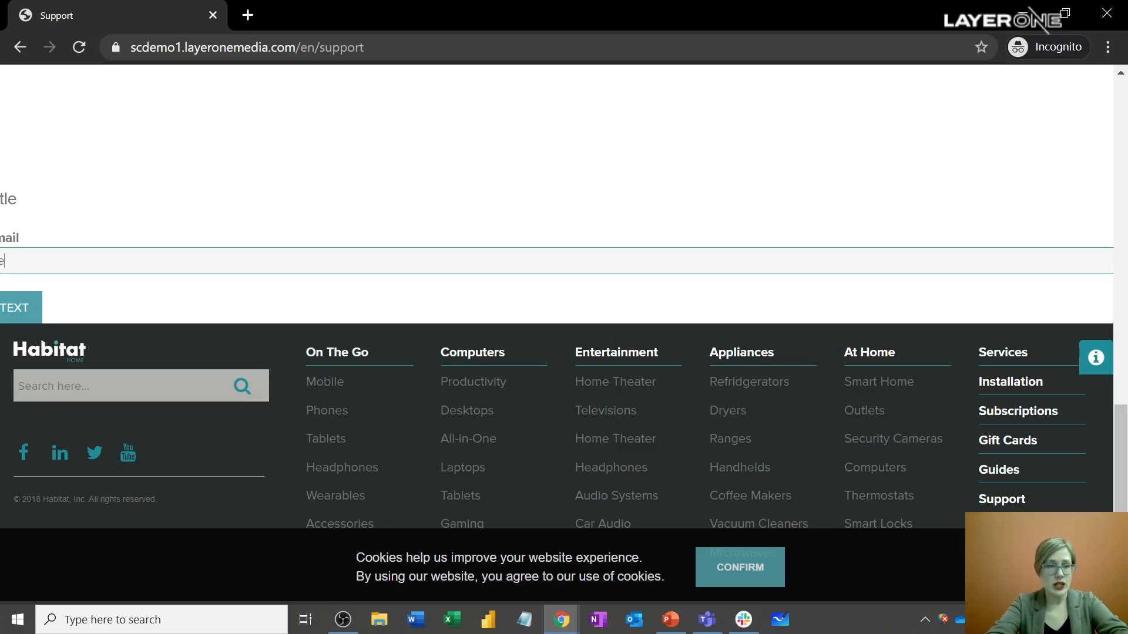
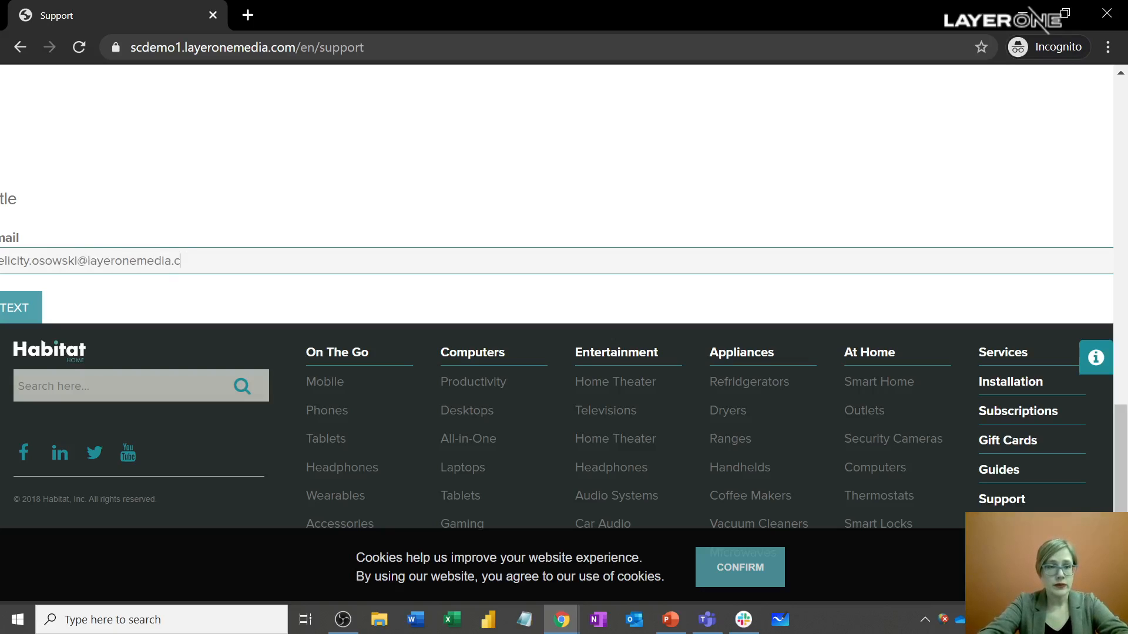